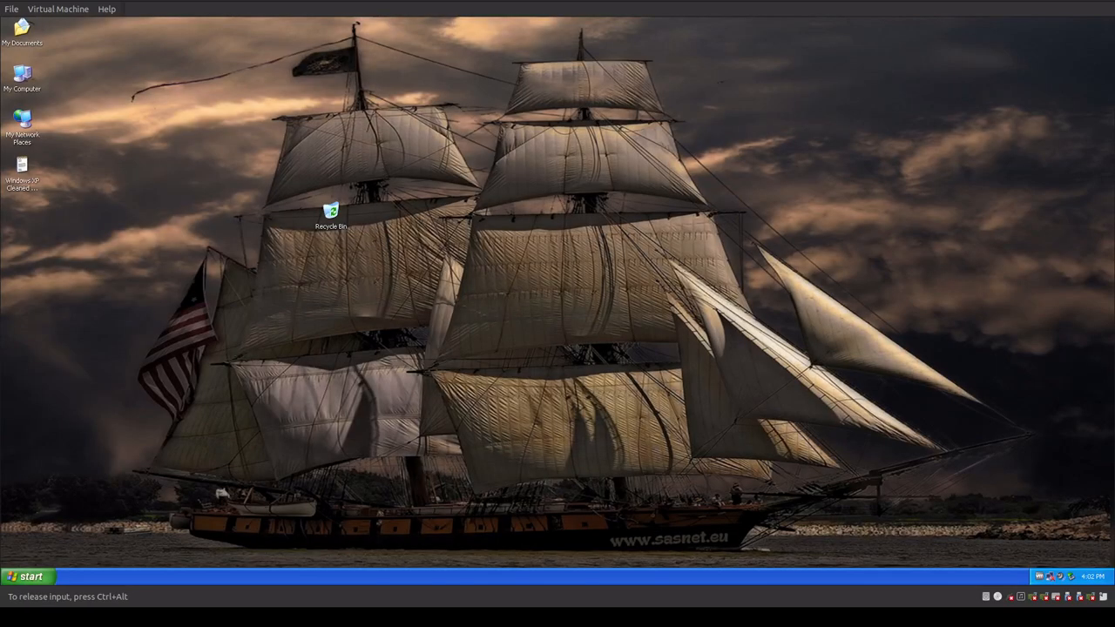
{"action": "mouse_move", "coordinate": [14, 270]}
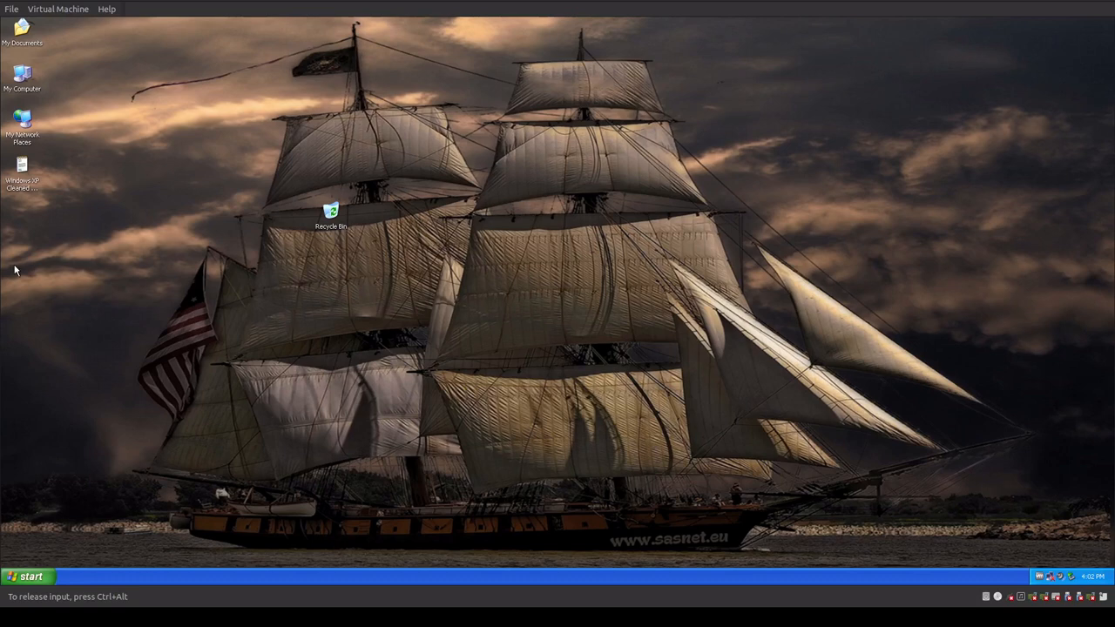
{"action": "mouse_move", "coordinate": [157, 326]}
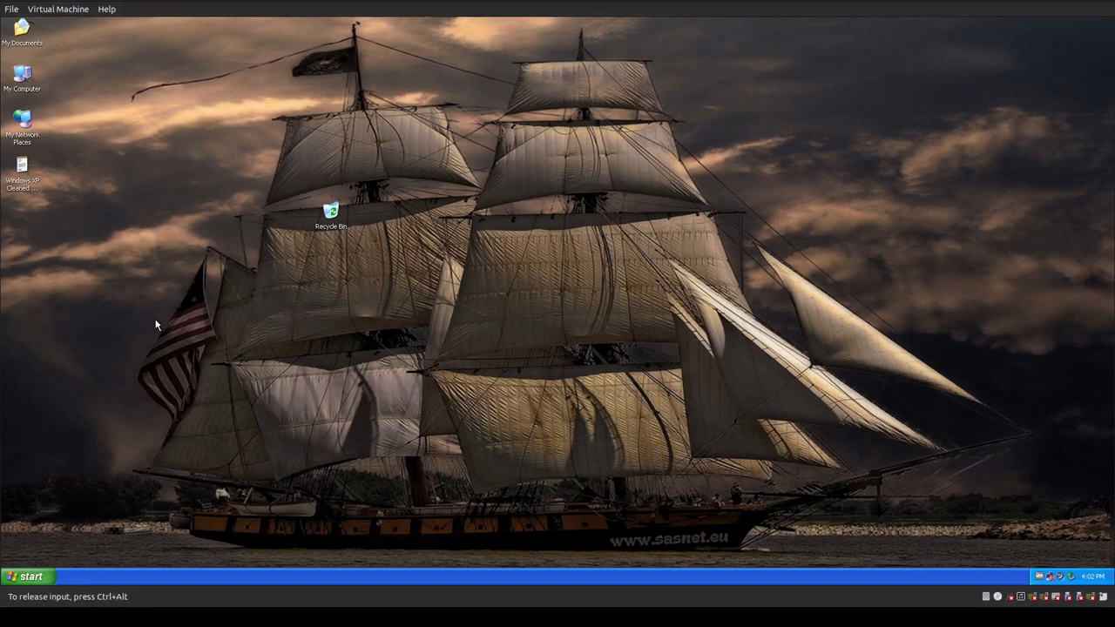
{"action": "mouse_move", "coordinate": [224, 366]}
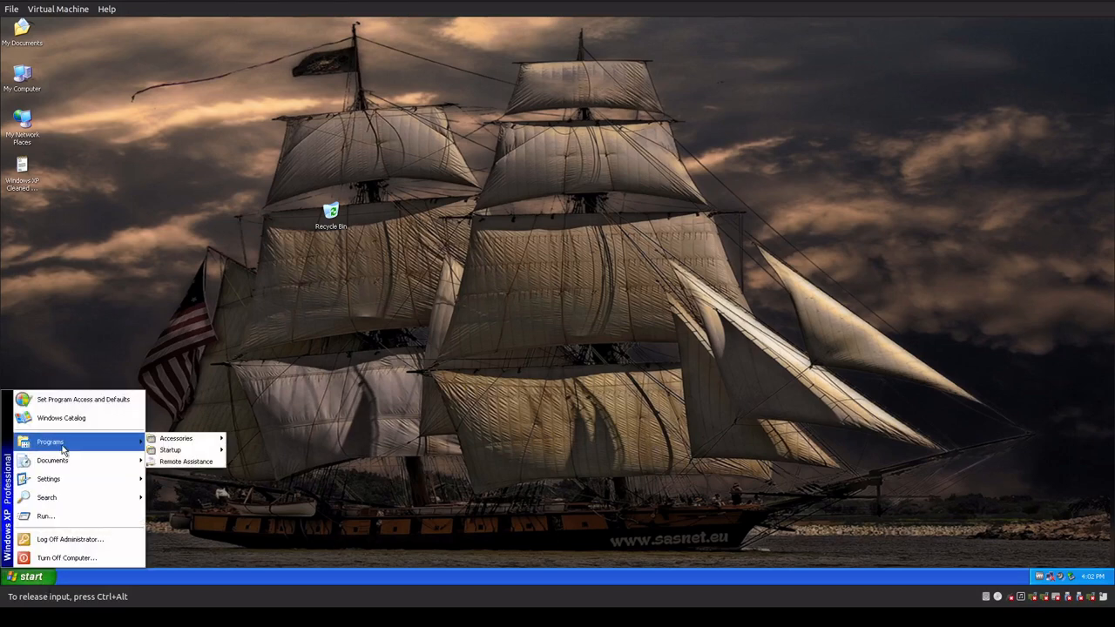
{"action": "mouse_move", "coordinate": [175, 439]}
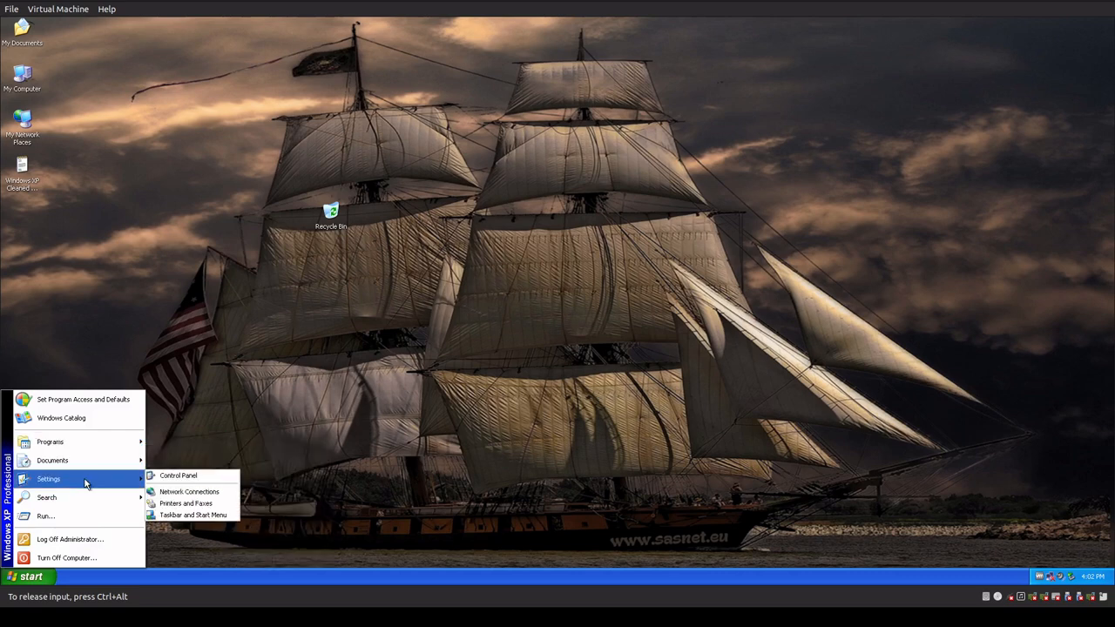
- Reach Add or Remove Programs from Control Panel and switch to its Add New Programs page
{"action": "left_click", "coordinate": [178, 473]}
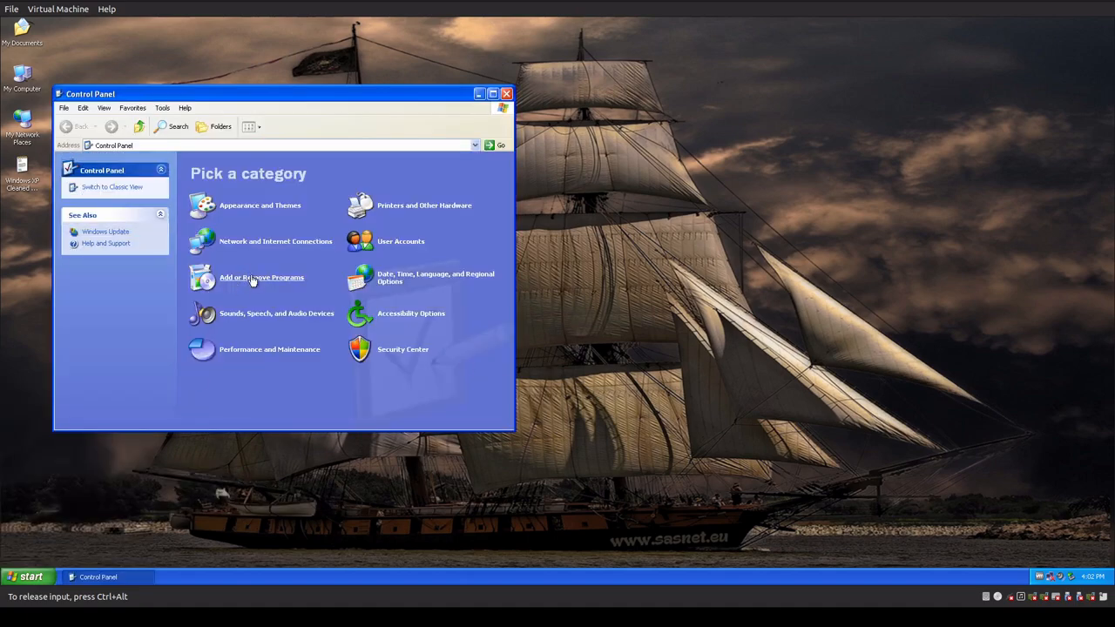
{"action": "left_click", "coordinate": [261, 277]}
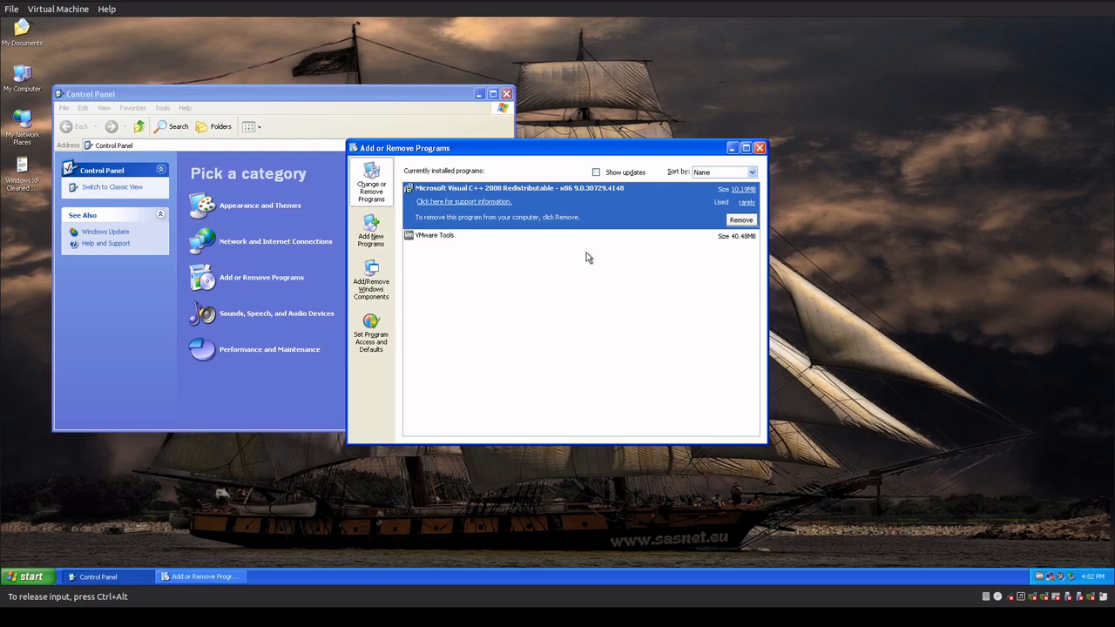
{"action": "mouse_move", "coordinate": [617, 418]}
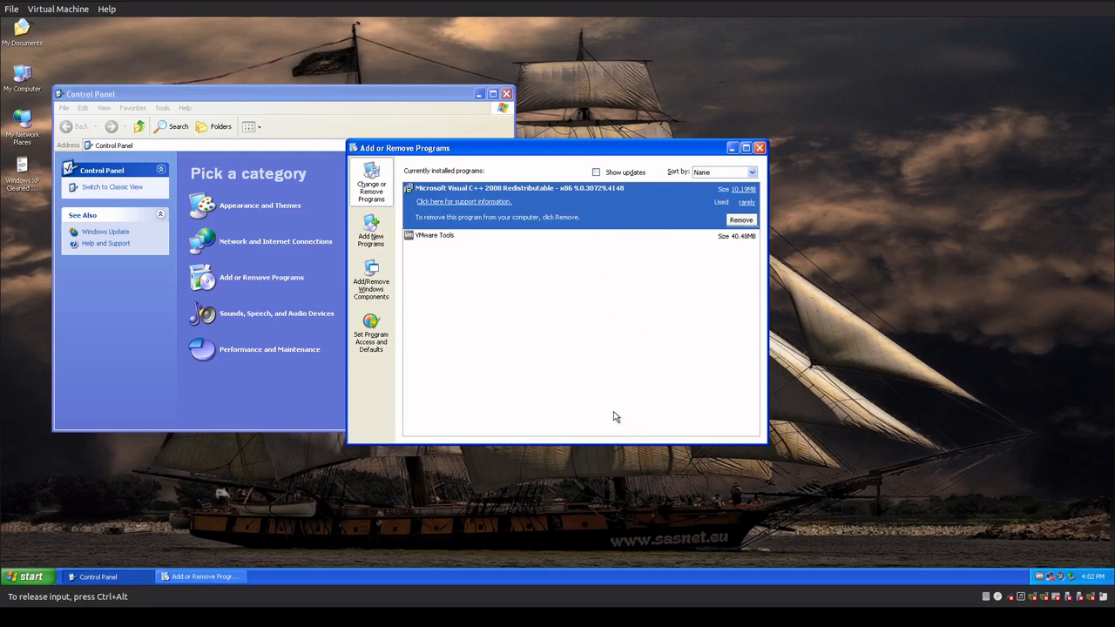
{"action": "mouse_move", "coordinate": [397, 249]}
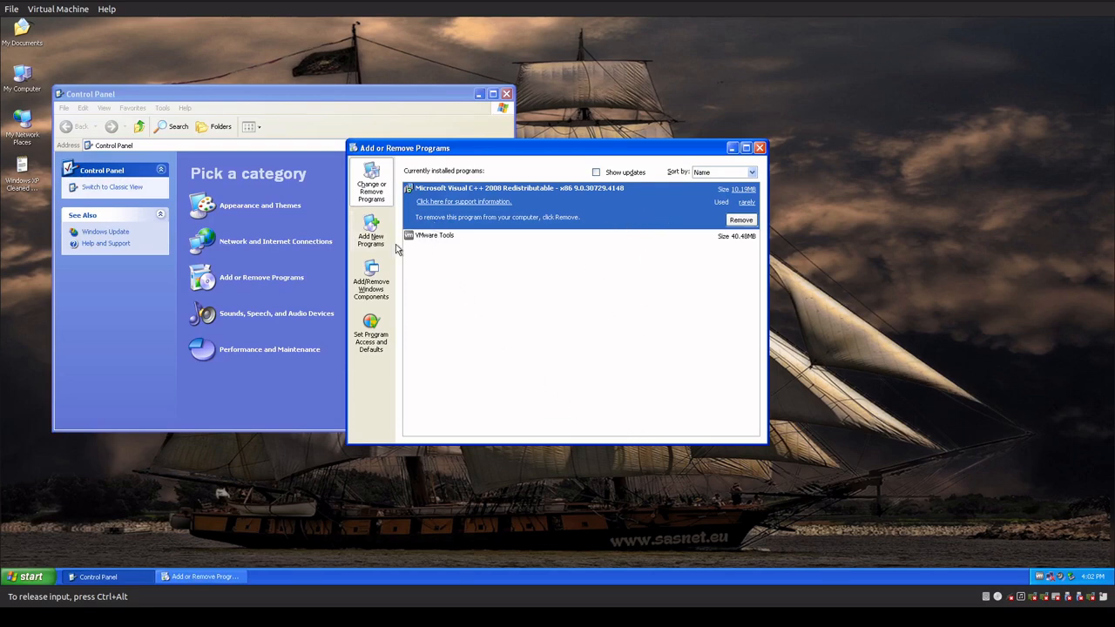
{"action": "left_click", "coordinate": [369, 230]}
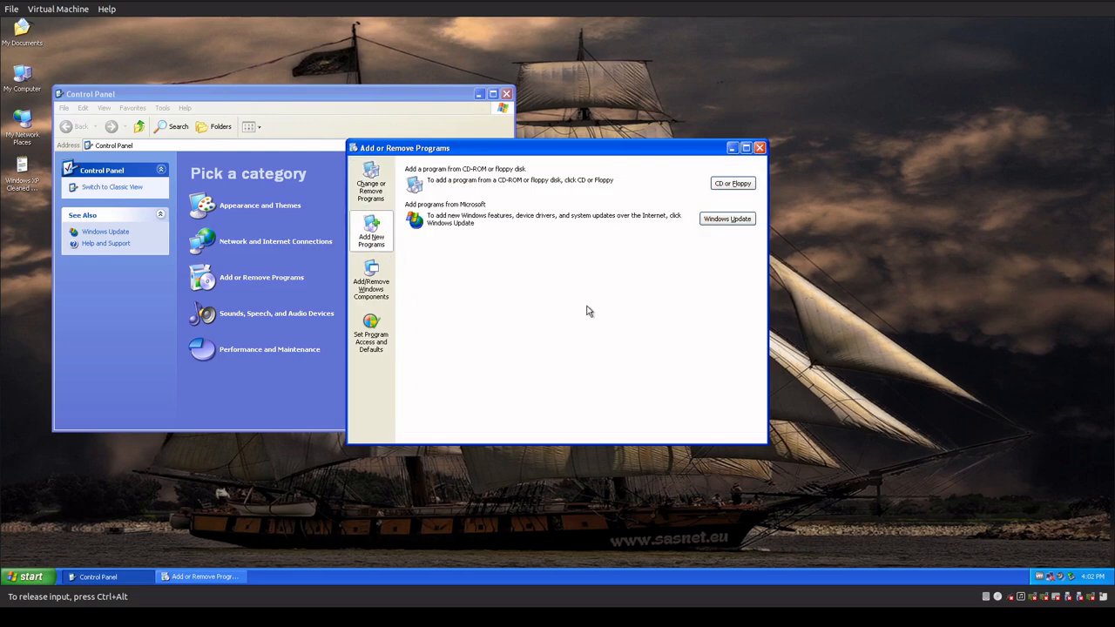
- Browse the Windows Components wizard, viewing Accessories and Utilities details, then cancel it
{"action": "left_click", "coordinate": [369, 275]}
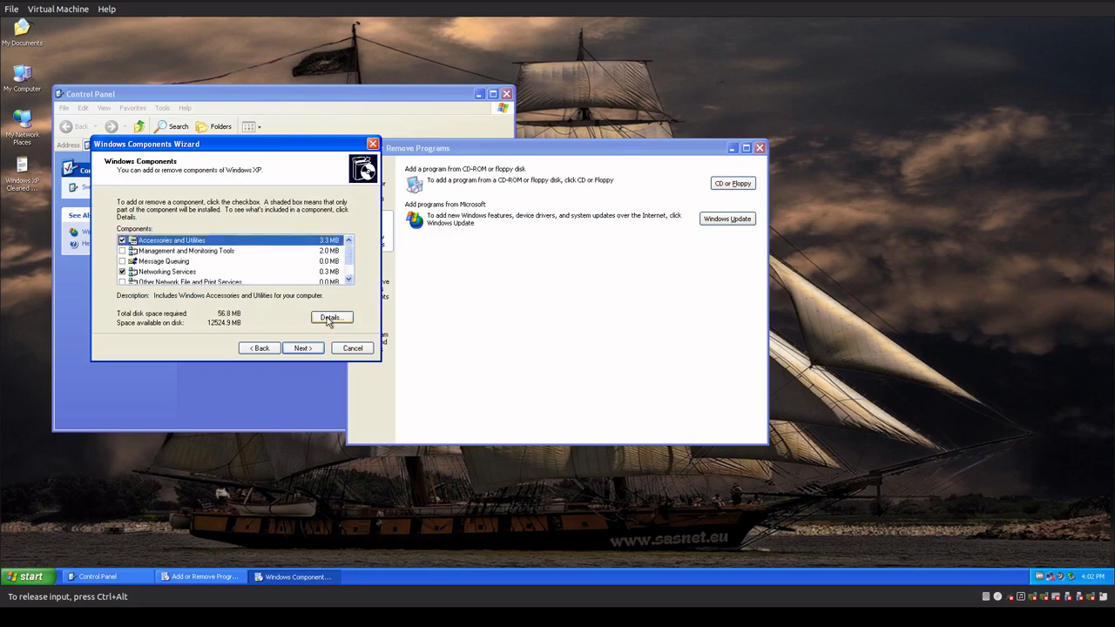
{"action": "left_click", "coordinate": [331, 317]}
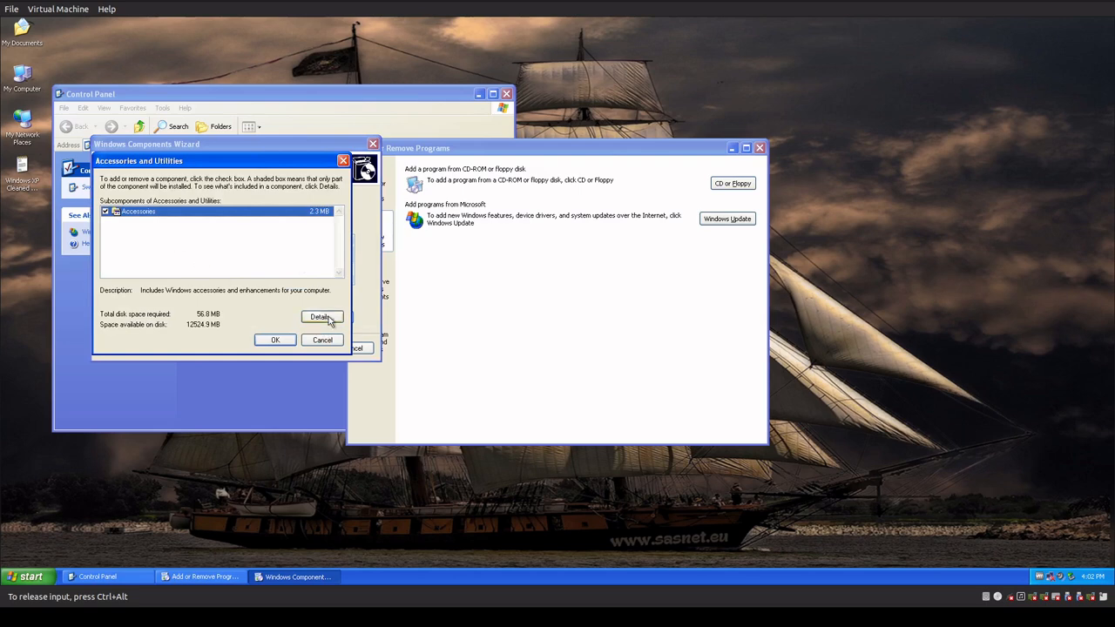
{"action": "mouse_move", "coordinate": [331, 364]}
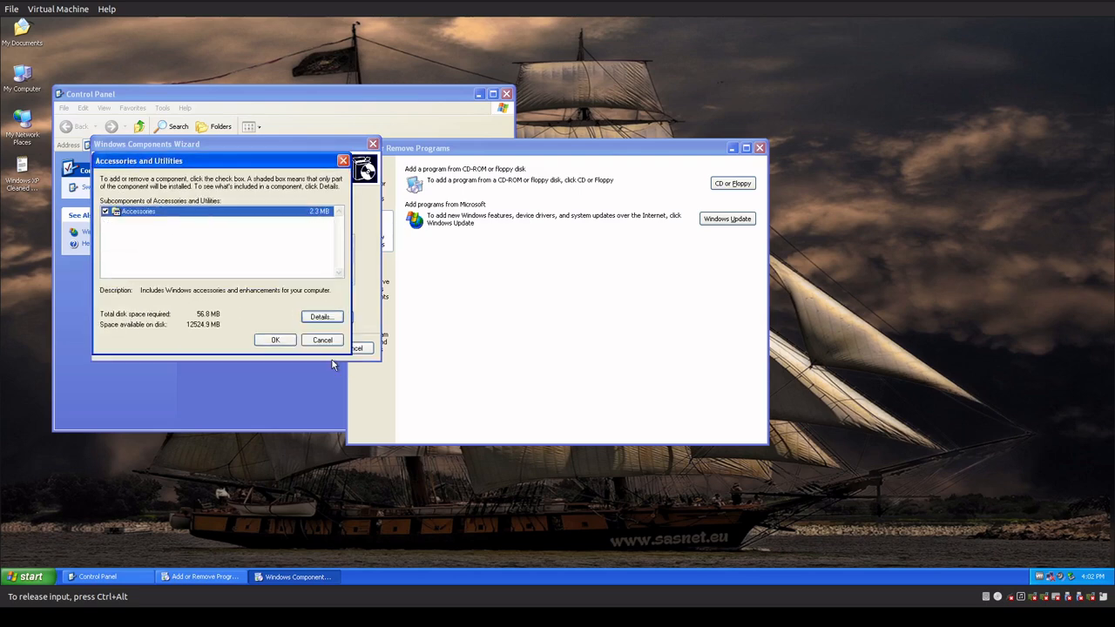
{"action": "left_click", "coordinate": [322, 340]}
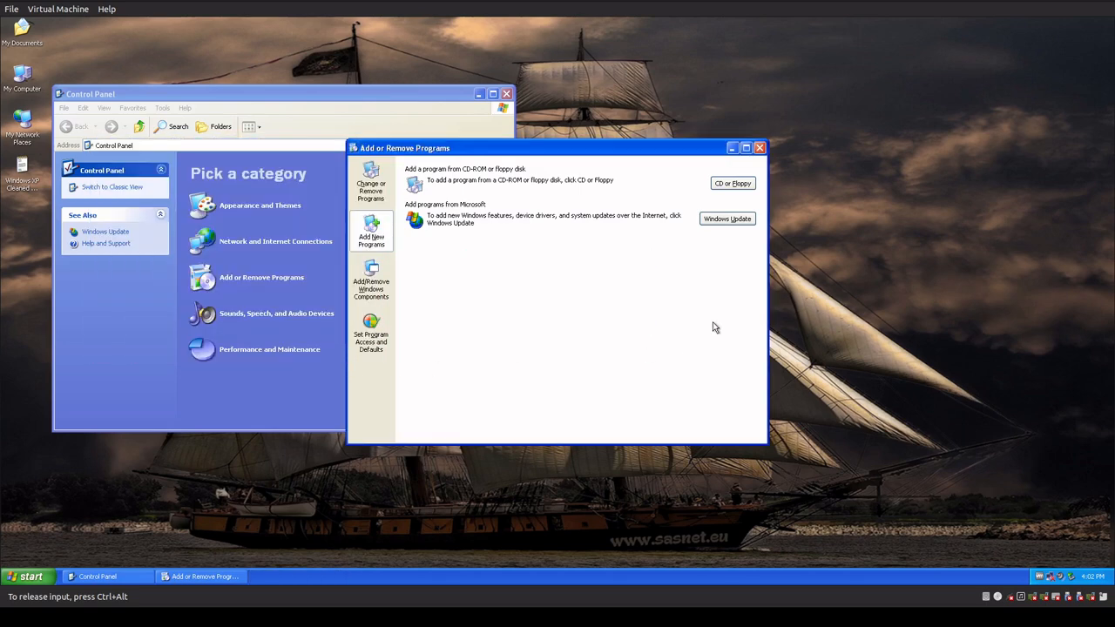
- In System Properties review Computer Name and Advanced settings, glancing at Performance Options
{"action": "left_click", "coordinate": [760, 147]}
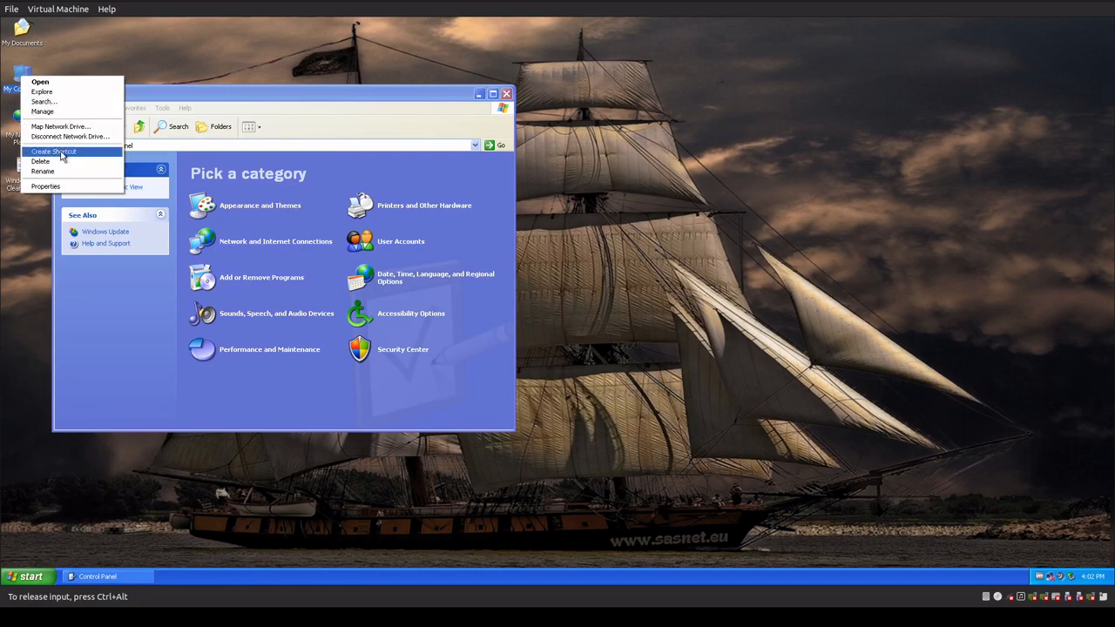
{"action": "left_click", "coordinate": [45, 186]}
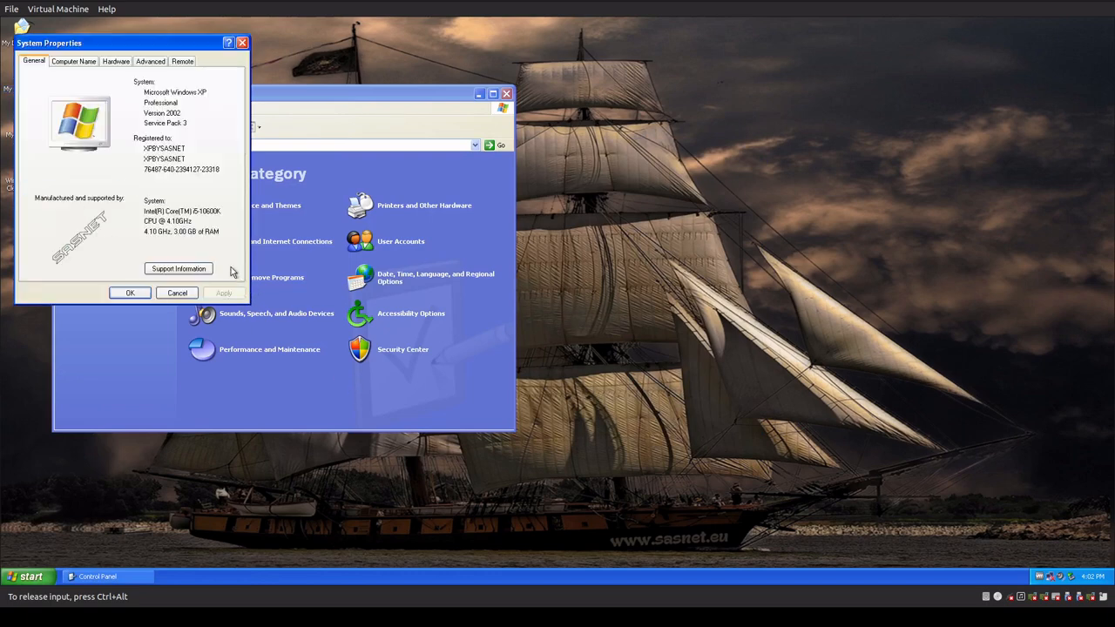
{"action": "mouse_move", "coordinate": [98, 227]}
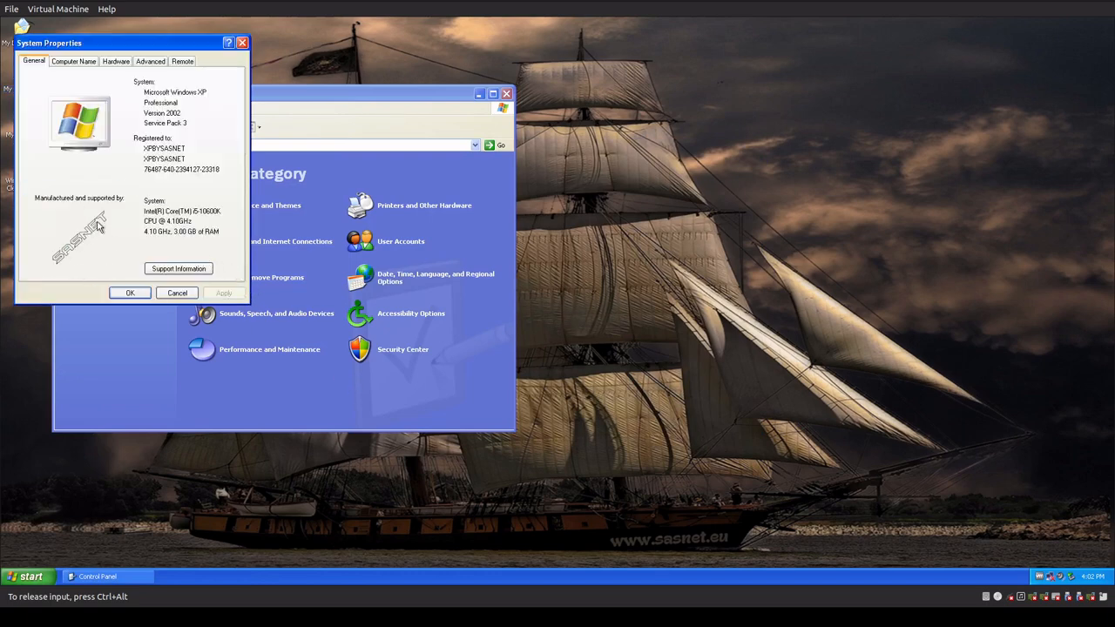
{"action": "mouse_move", "coordinate": [190, 219]}
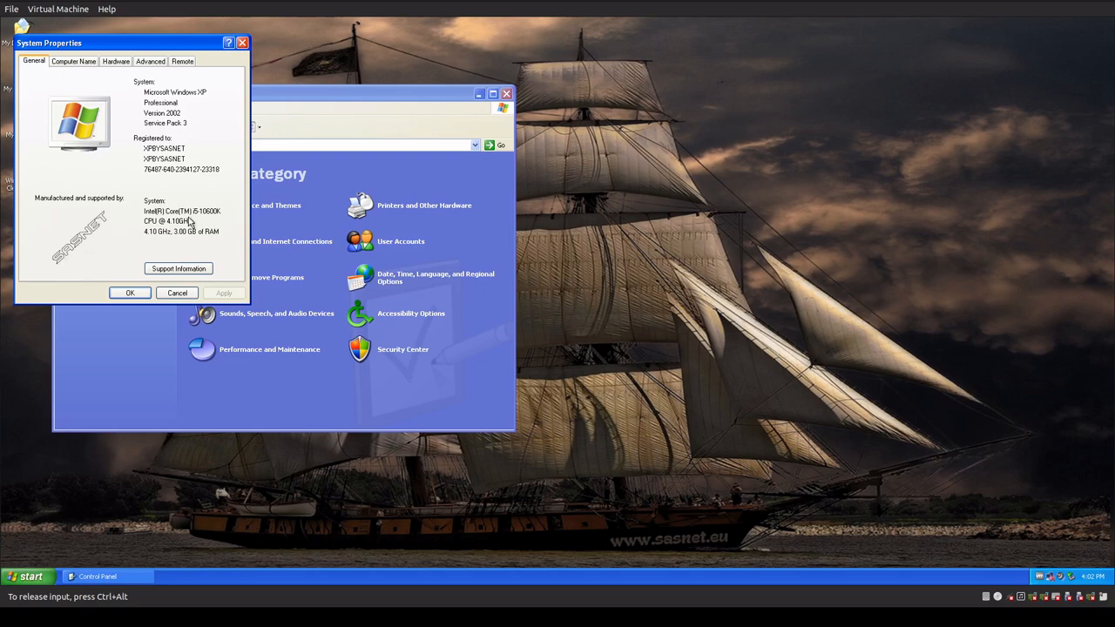
{"action": "mouse_move", "coordinate": [198, 183]}
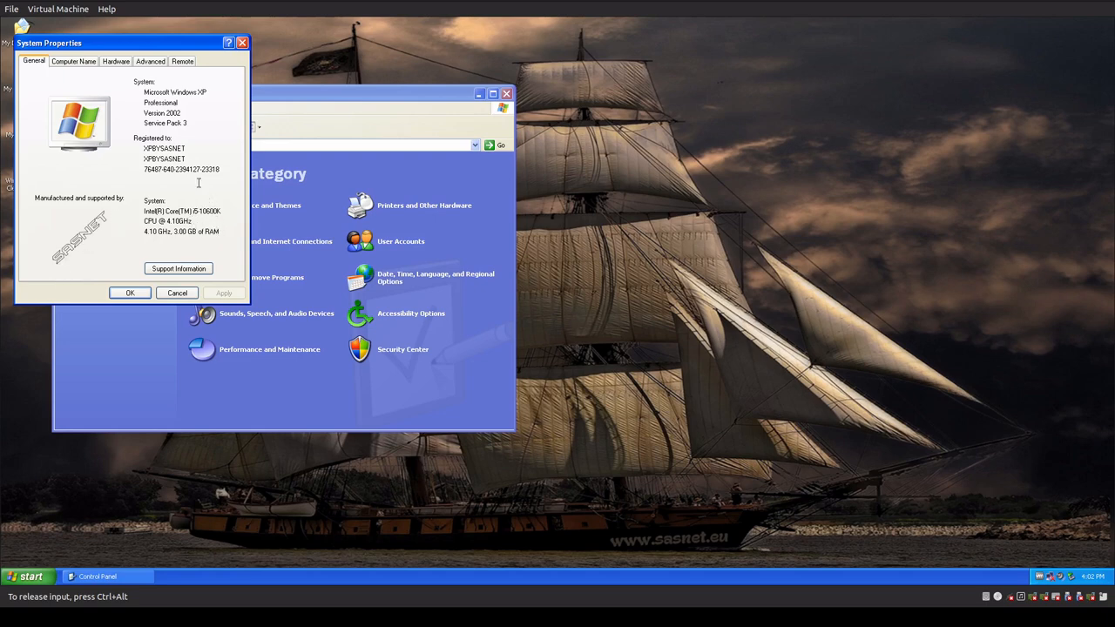
{"action": "mouse_move", "coordinate": [112, 76]}
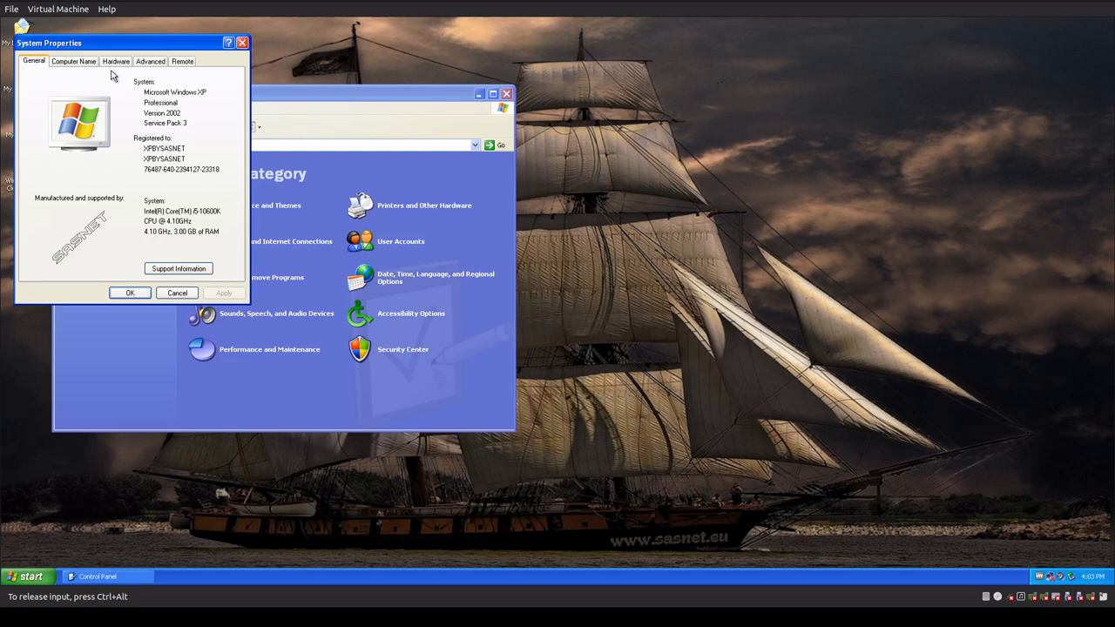
{"action": "left_click", "coordinate": [73, 61]}
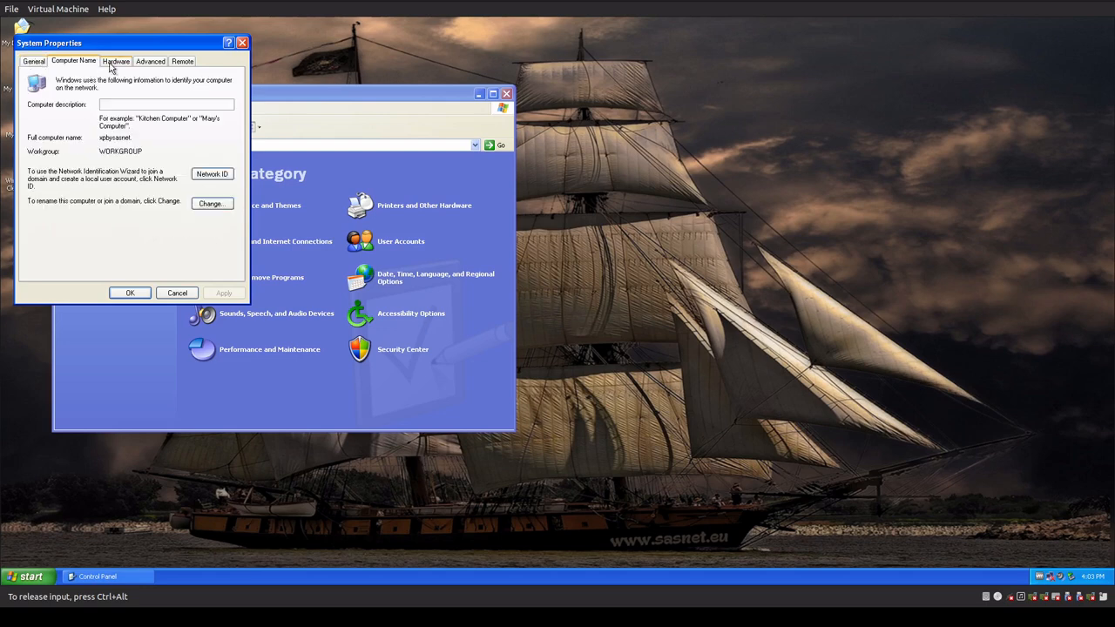
{"action": "left_click", "coordinate": [150, 61]}
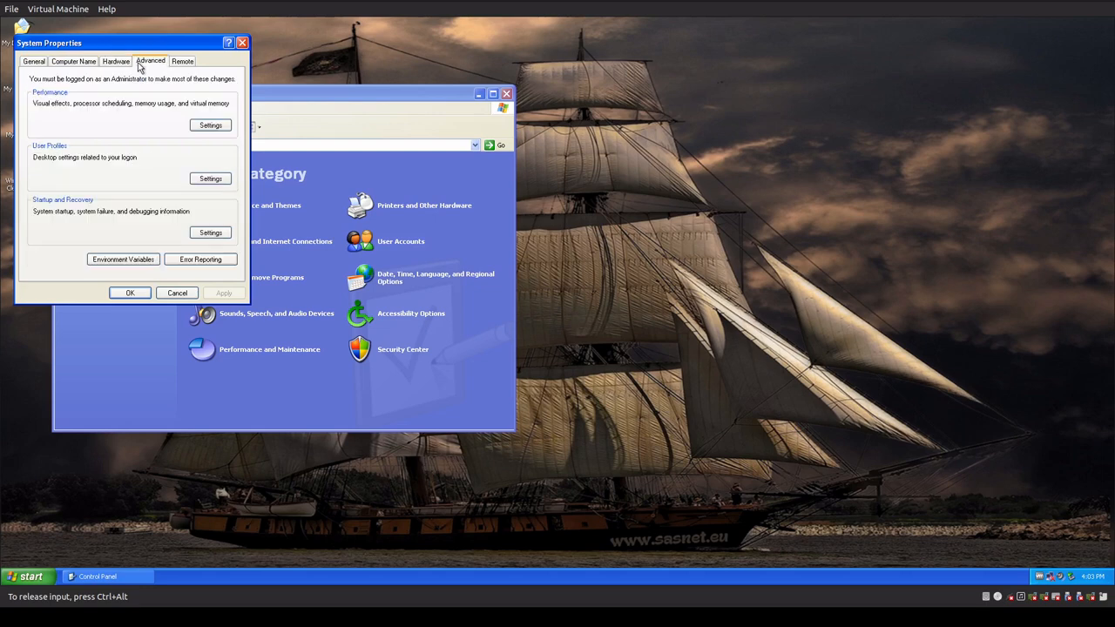
{"action": "left_click", "coordinate": [209, 126]}
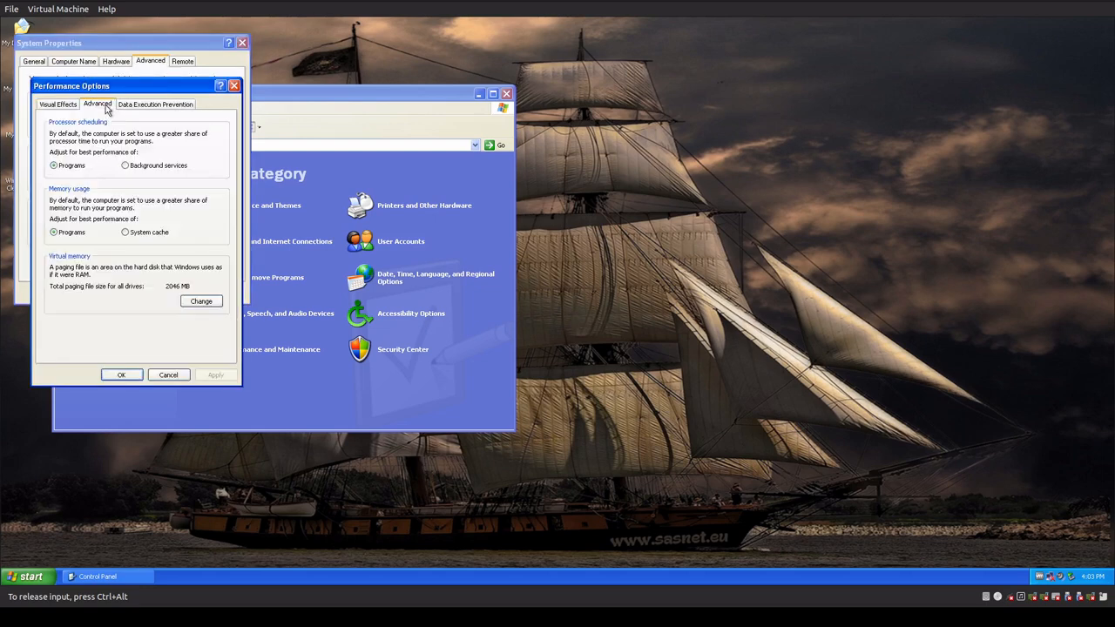
{"action": "left_click", "coordinate": [155, 105]}
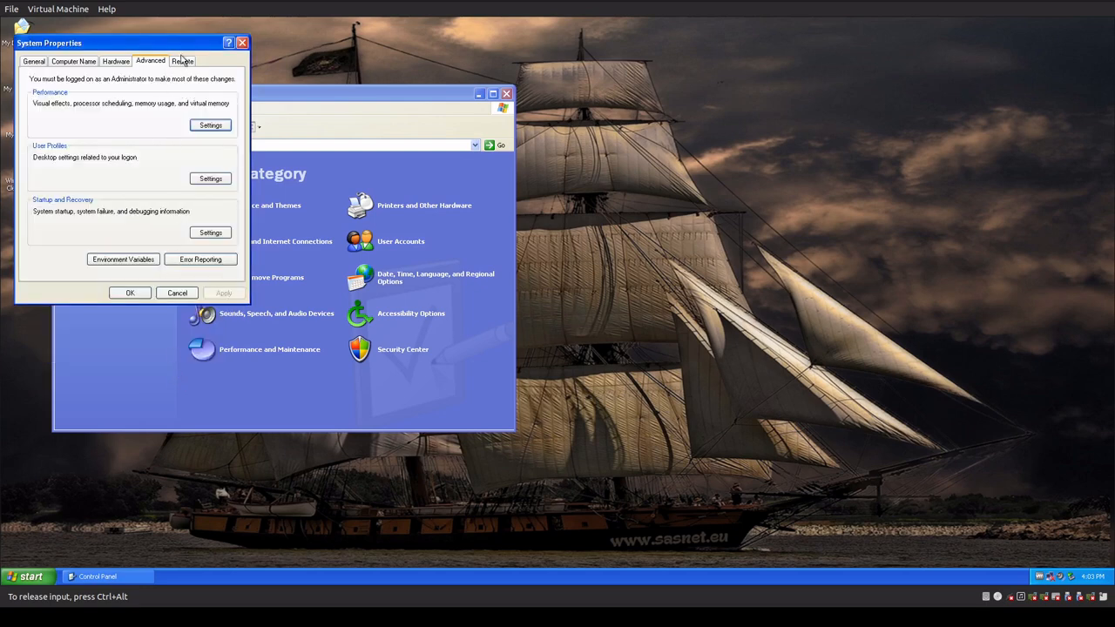
- Review the Remote tab and Computer Name again, then cancel System Properties unchanged
{"action": "left_click", "coordinate": [181, 59]}
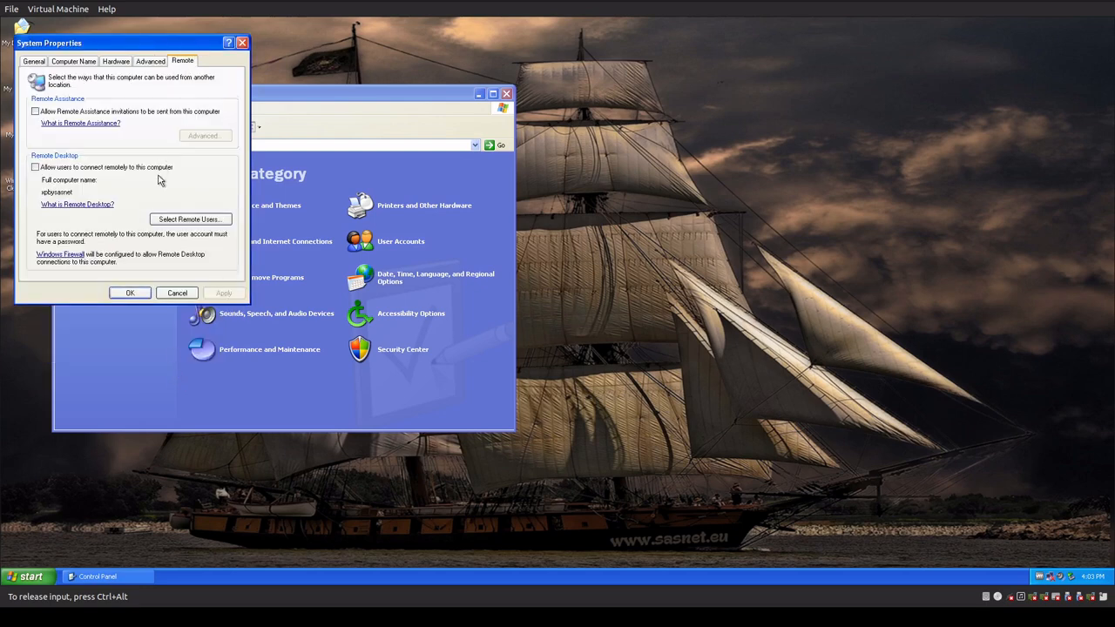
{"action": "mouse_move", "coordinate": [146, 73]}
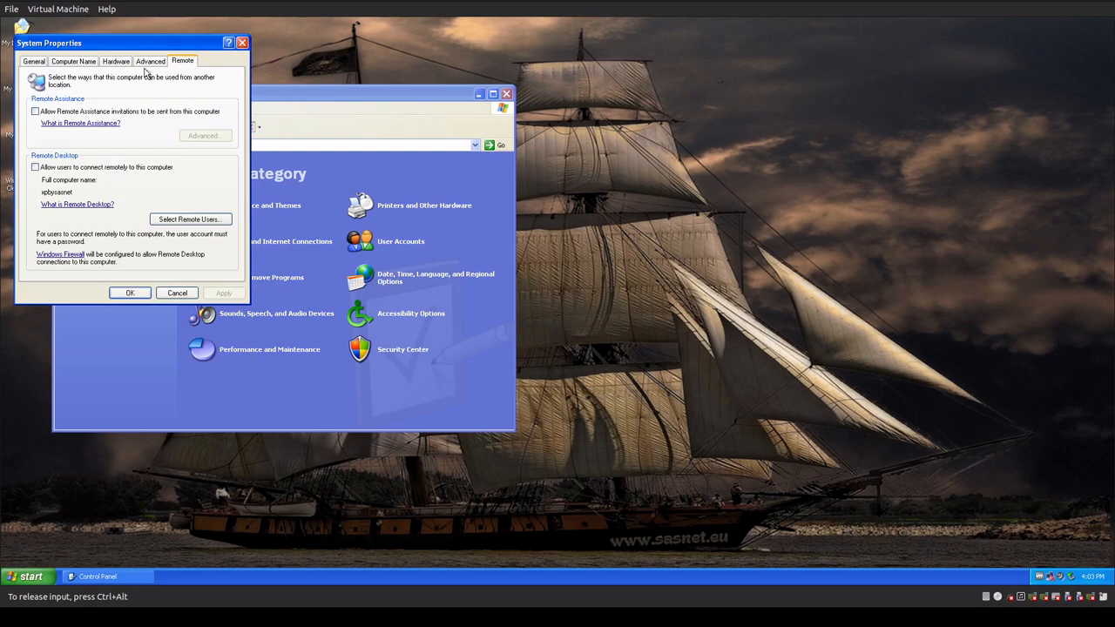
{"action": "left_click", "coordinate": [73, 61]}
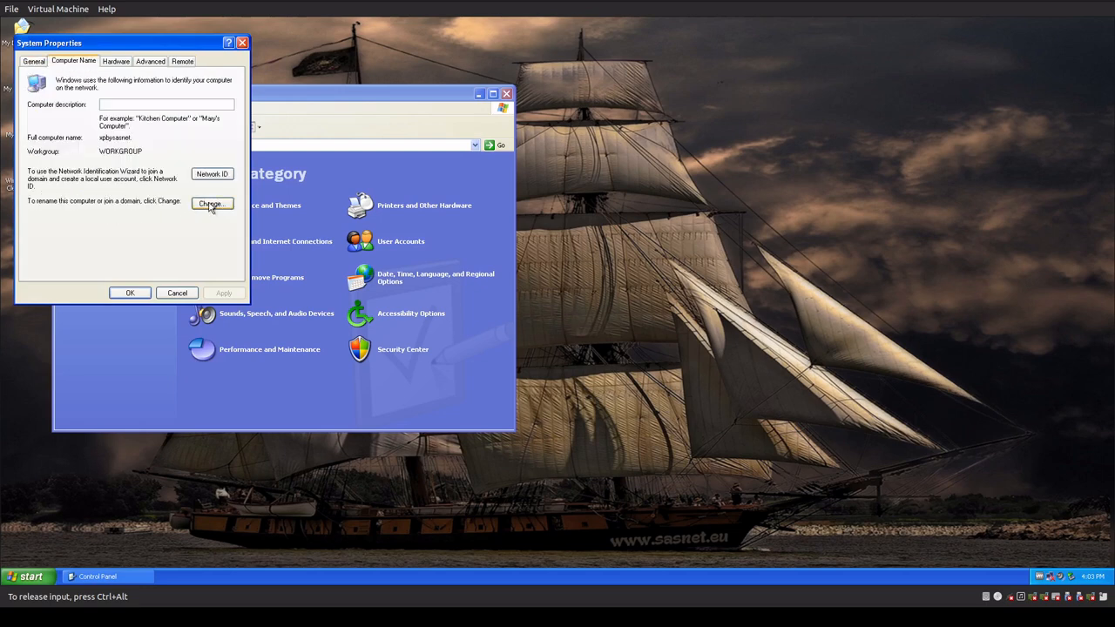
{"action": "left_click", "coordinate": [177, 293]}
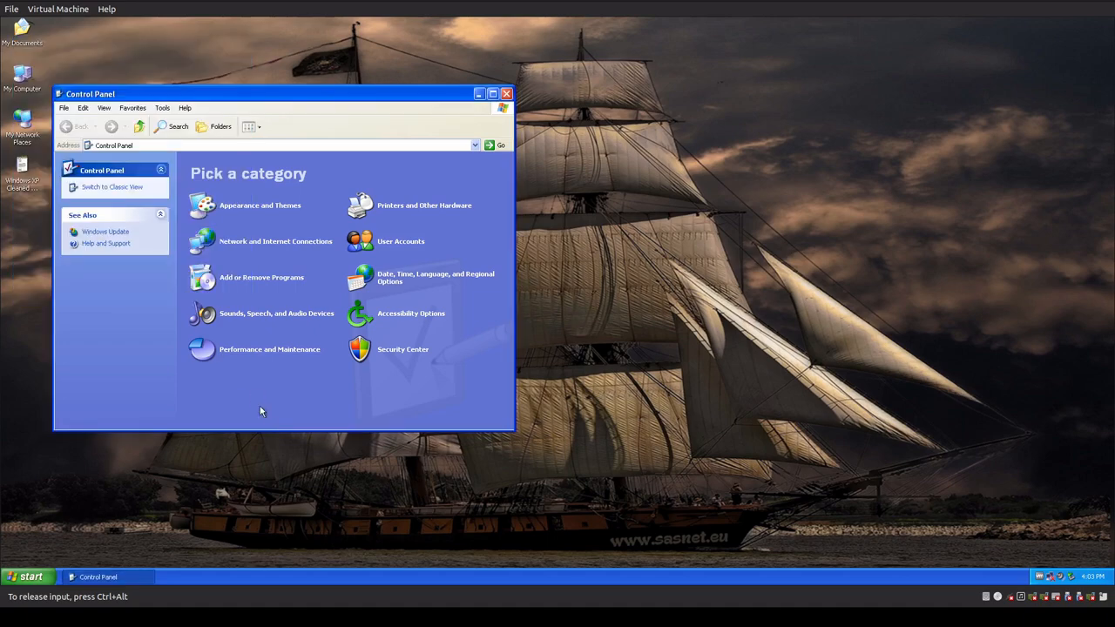
- In classic-view Control Panel, review Windows Firewall's Advanced settings and cancel without changes
{"action": "left_click", "coordinate": [505, 94]}
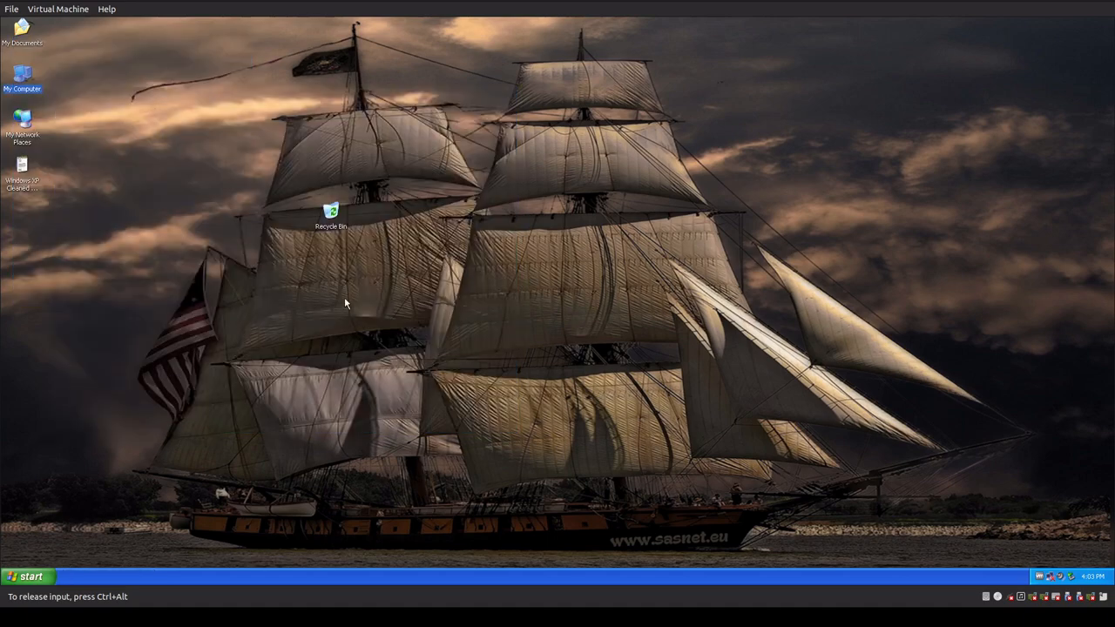
{"action": "mouse_move", "coordinate": [252, 486]}
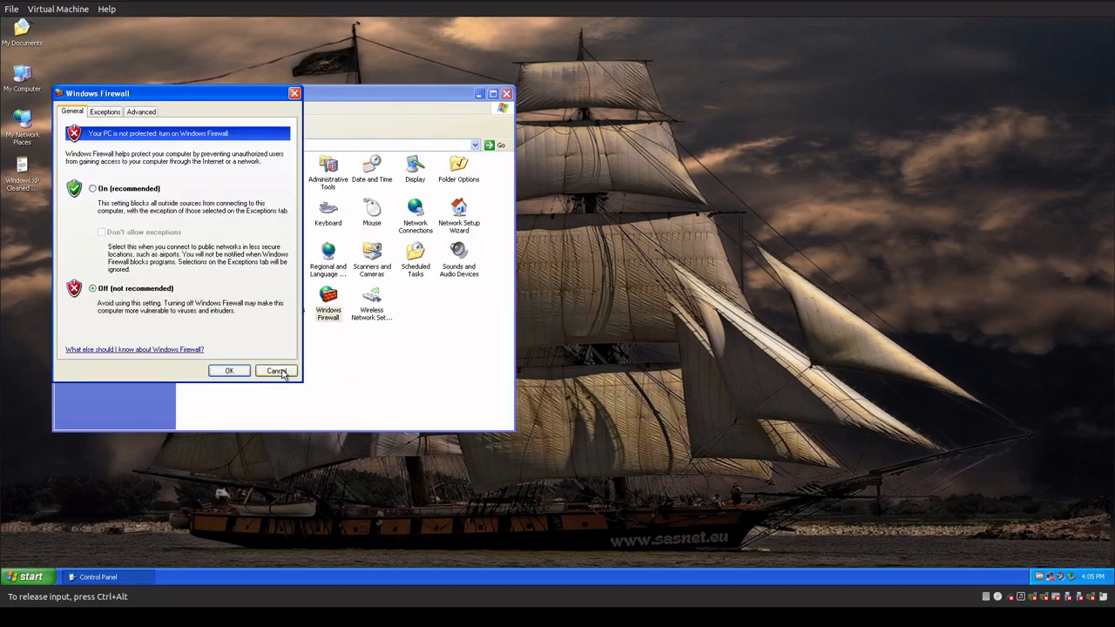
{"action": "mouse_move", "coordinate": [124, 155]}
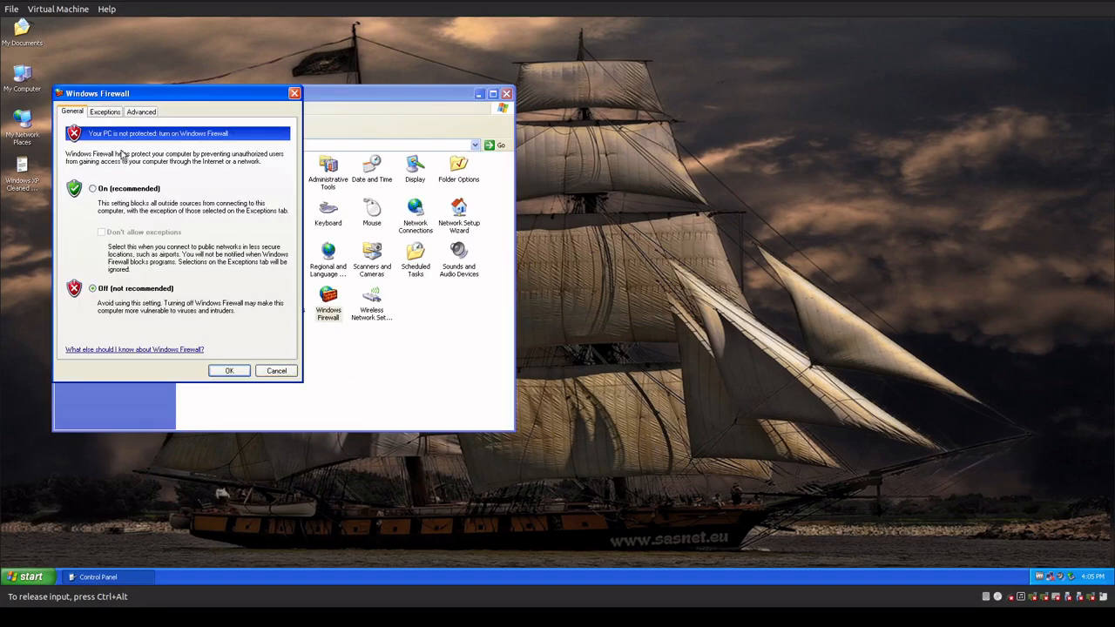
{"action": "left_click", "coordinate": [105, 112]}
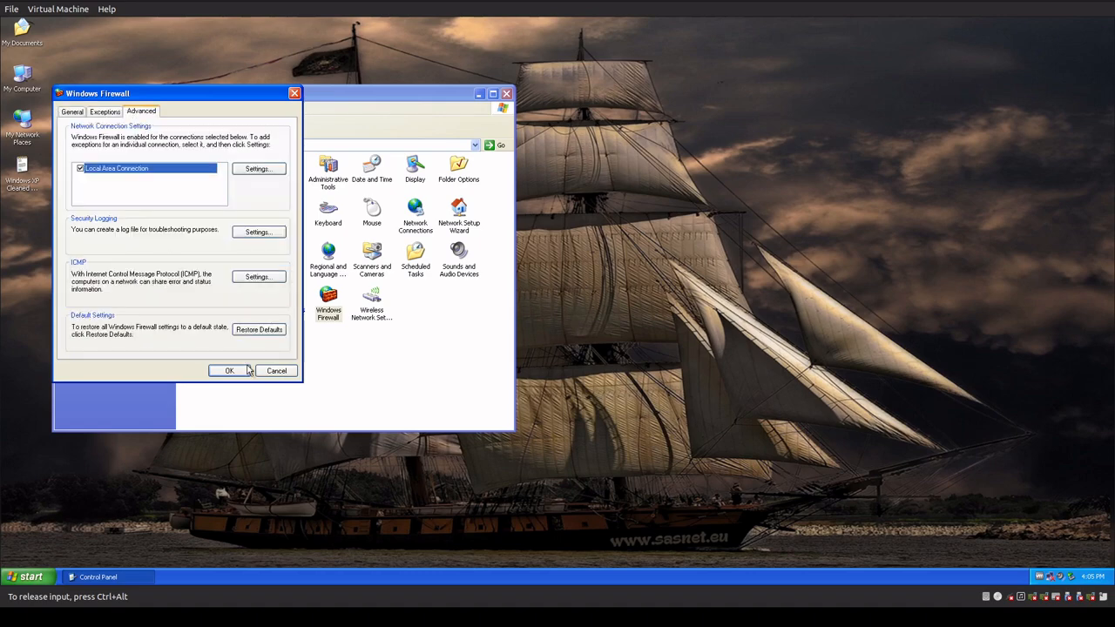
{"action": "left_click", "coordinate": [230, 369]}
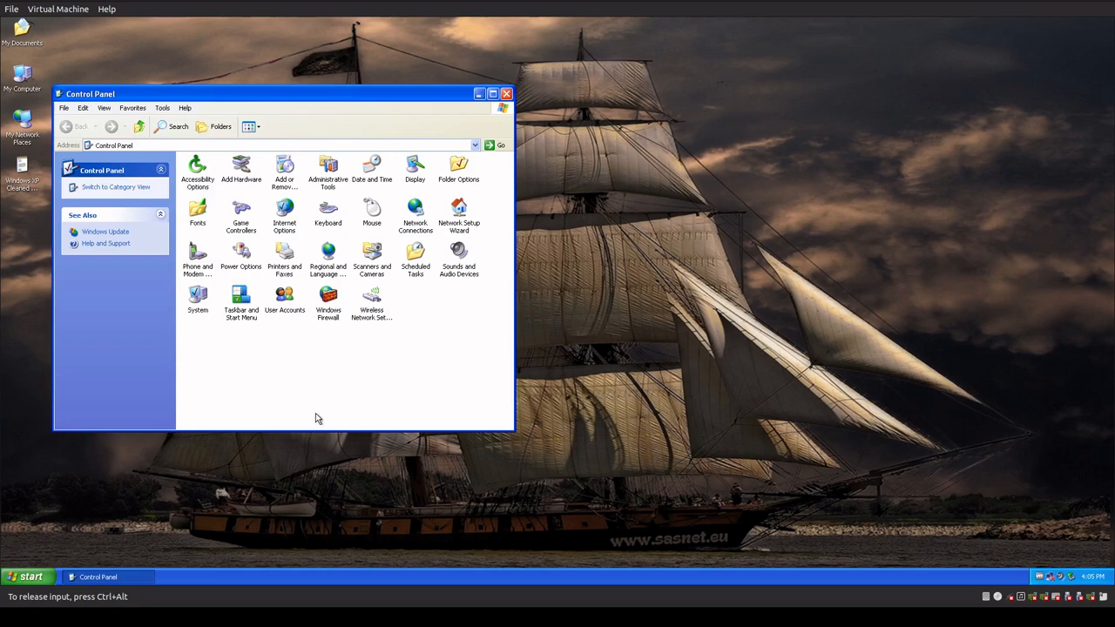
{"action": "mouse_move", "coordinate": [427, 400]}
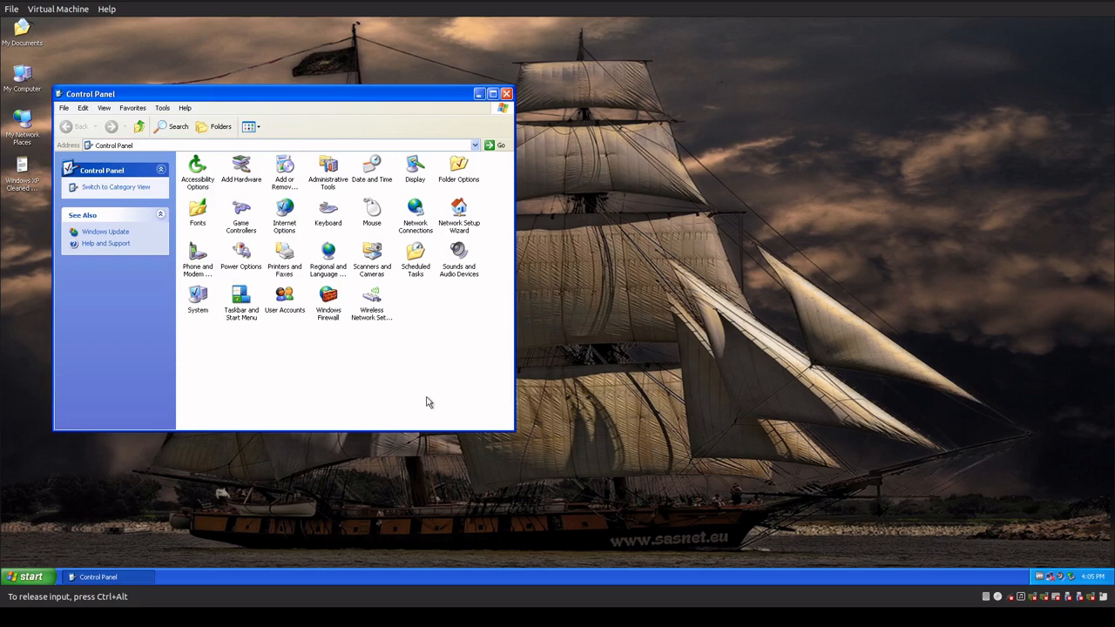
{"action": "mouse_move", "coordinate": [344, 317]}
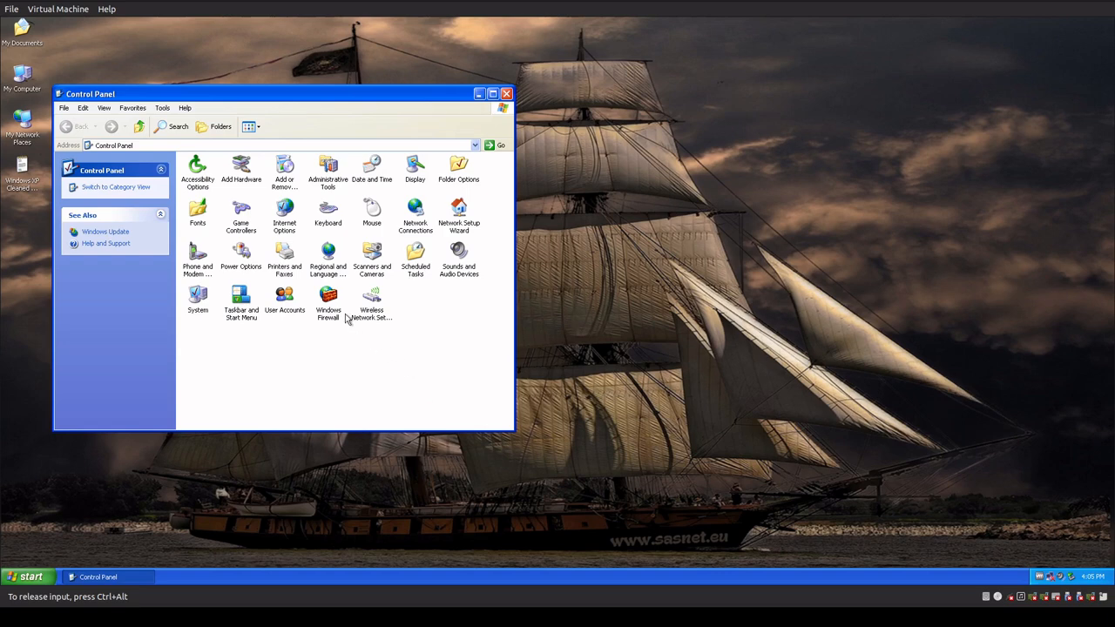
{"action": "mouse_move", "coordinate": [341, 368]}
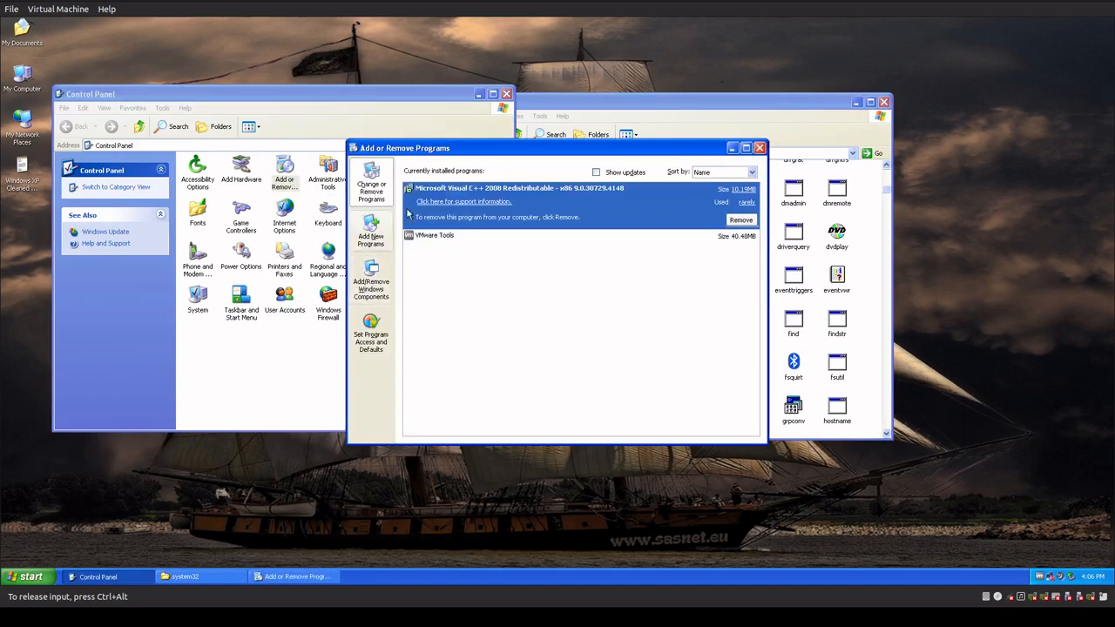
- Tick Show updates to reveal only two installed programs, then close the list
{"action": "left_click", "coordinate": [596, 172]}
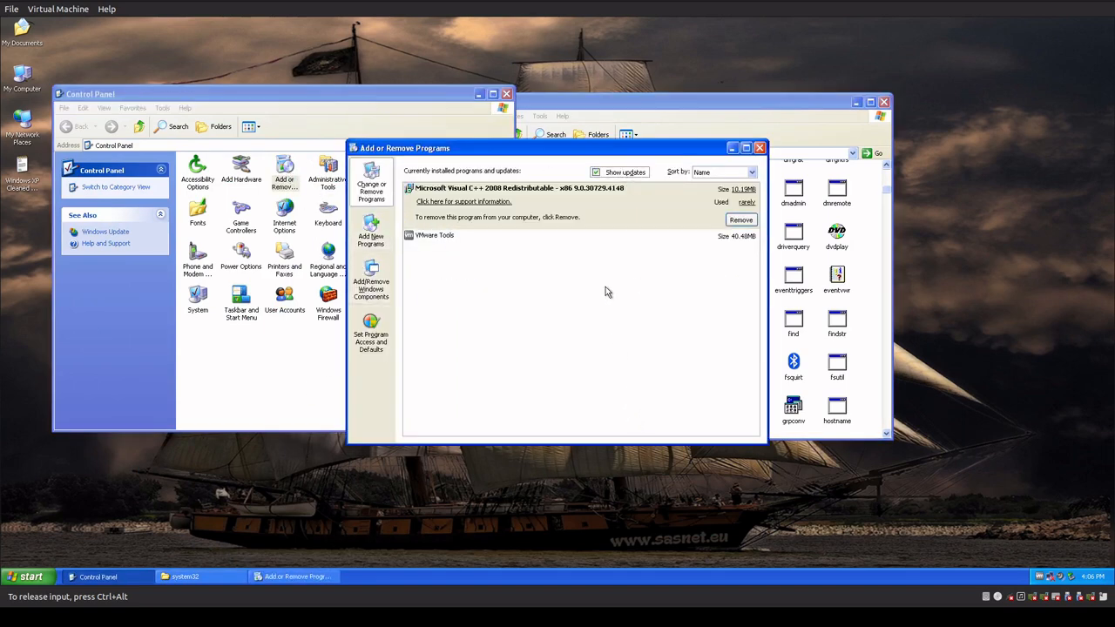
{"action": "mouse_move", "coordinate": [707, 413]}
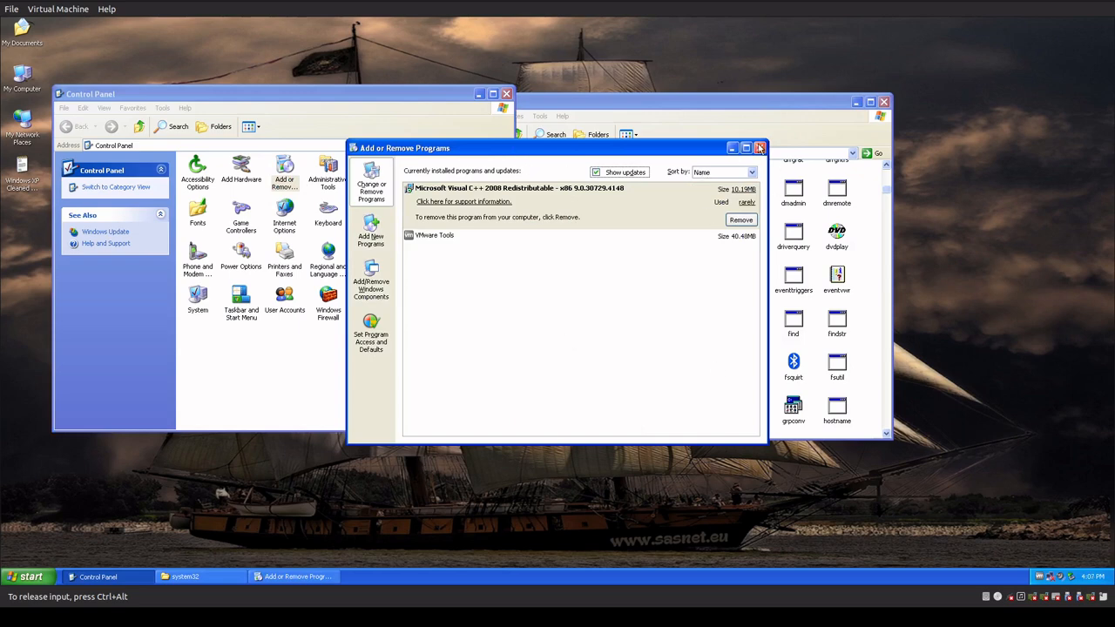
{"action": "left_click", "coordinate": [760, 146]}
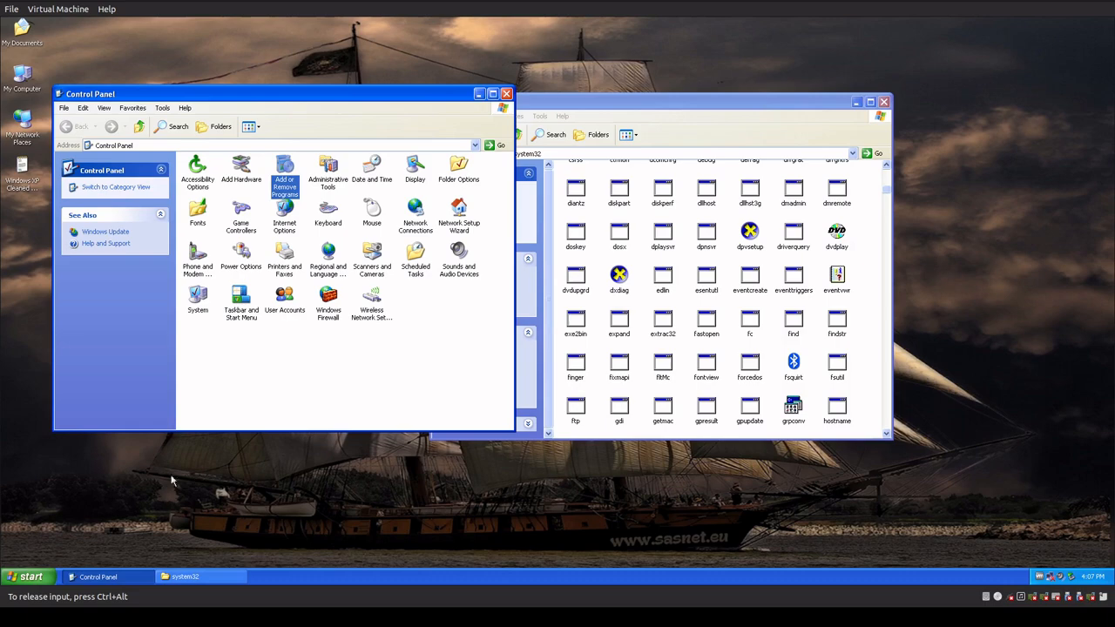
{"action": "mouse_move", "coordinate": [394, 397]}
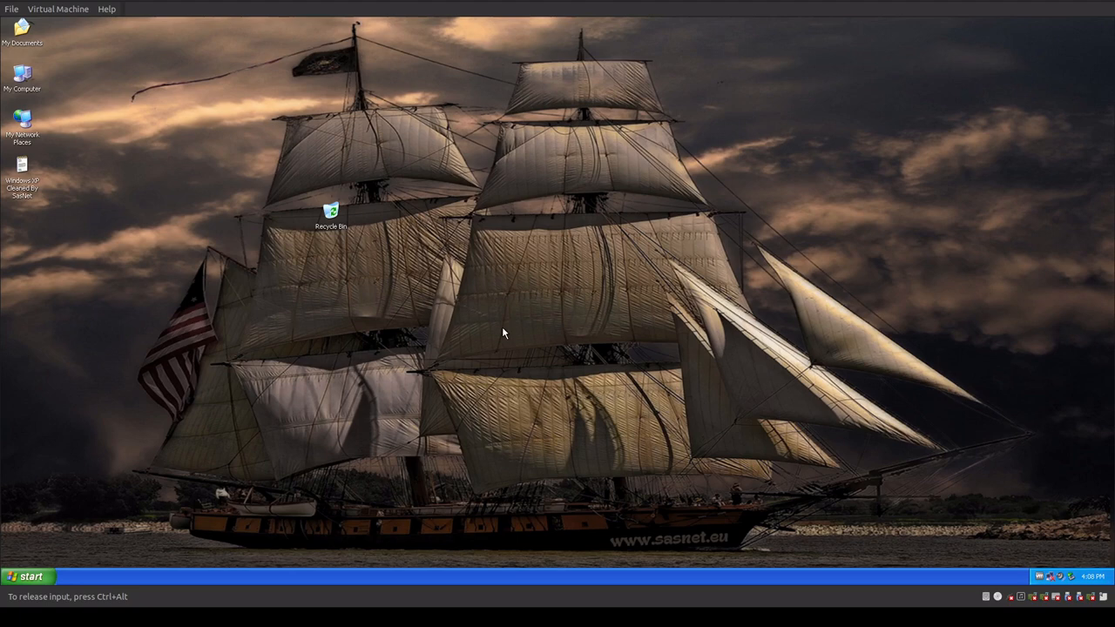
- Launch Task Manager from the taskbar menu and show its Performance graphs
{"action": "right_click", "coordinate": [242, 578]}
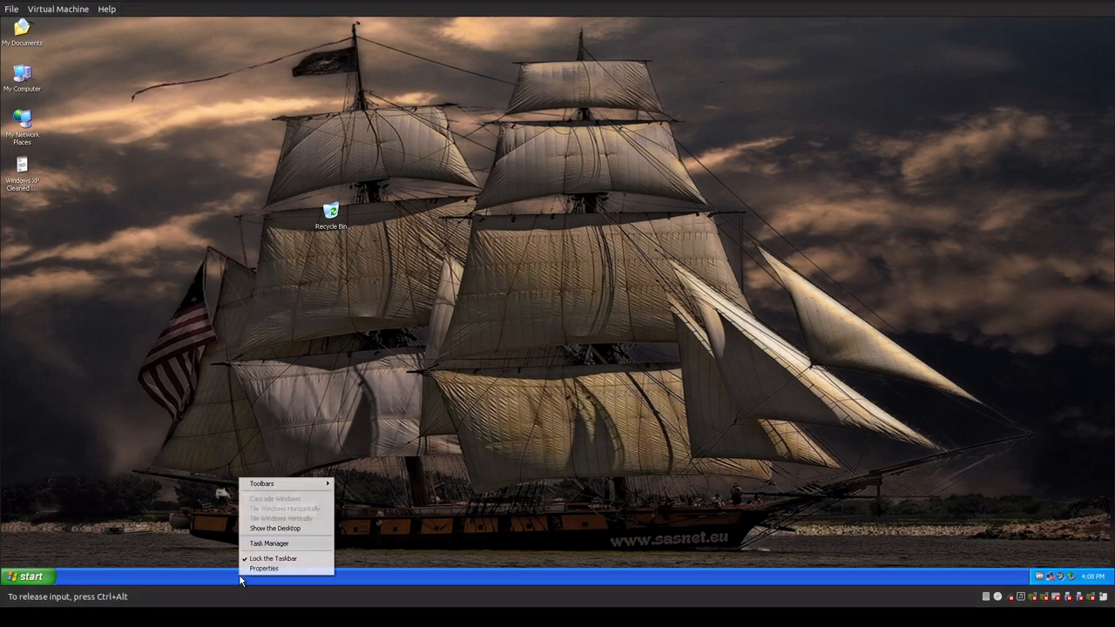
{"action": "left_click", "coordinate": [268, 543]}
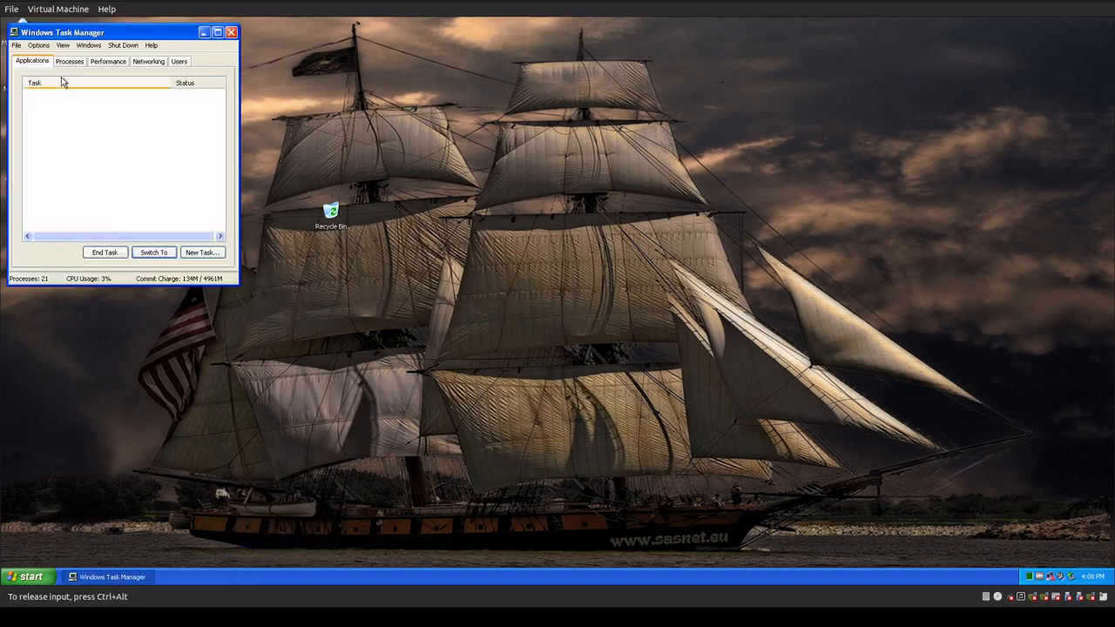
{"action": "left_click", "coordinate": [108, 61]}
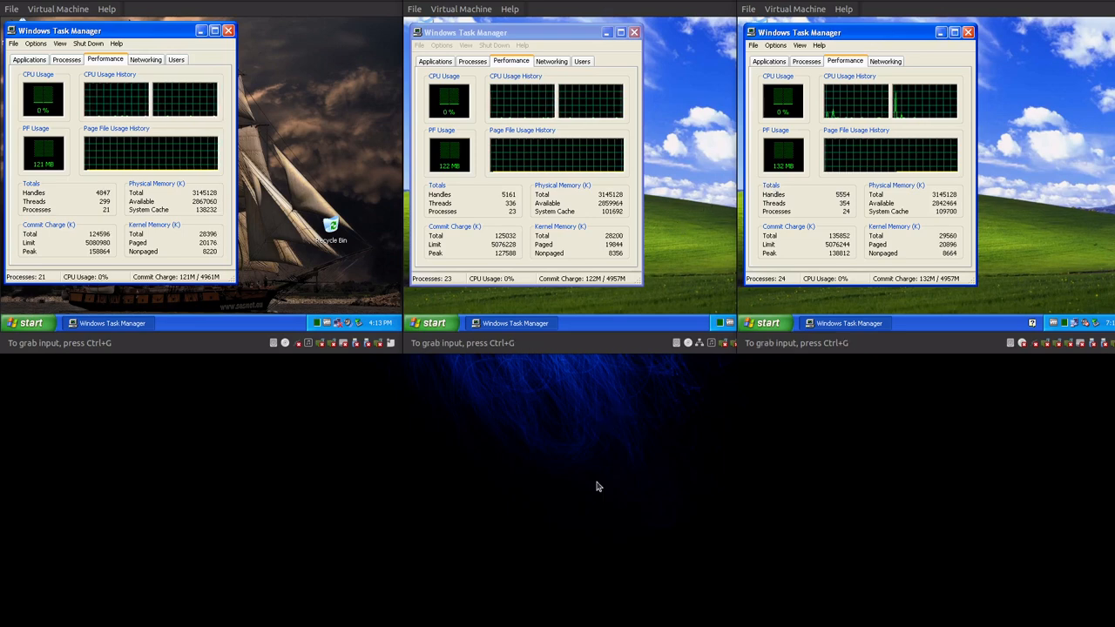
{"action": "mouse_move", "coordinate": [599, 466]}
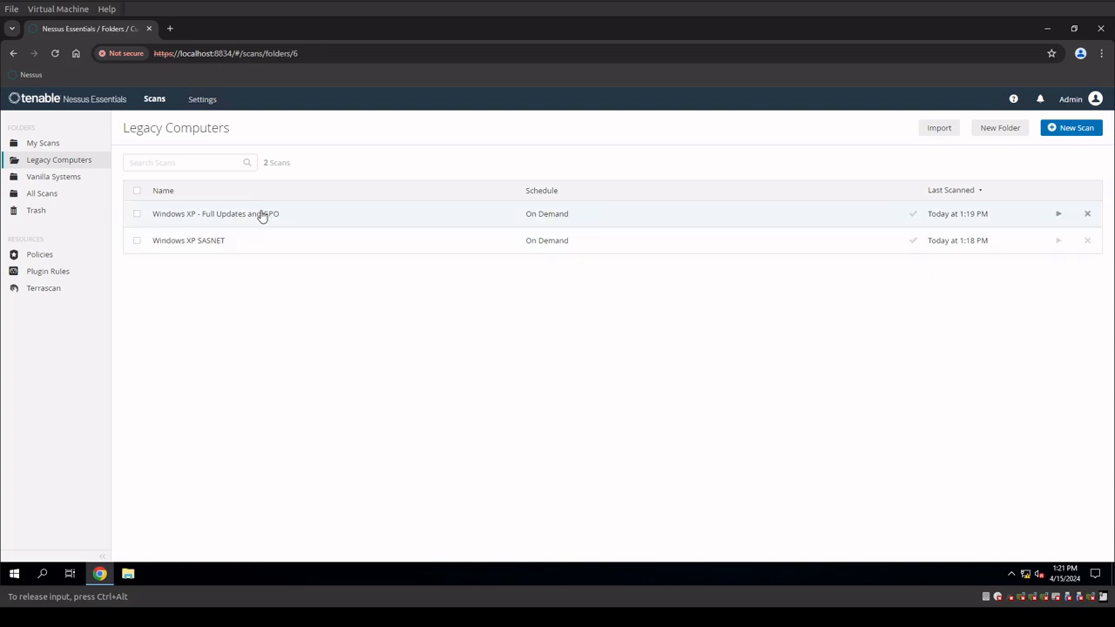
{"action": "mouse_move", "coordinate": [321, 223]}
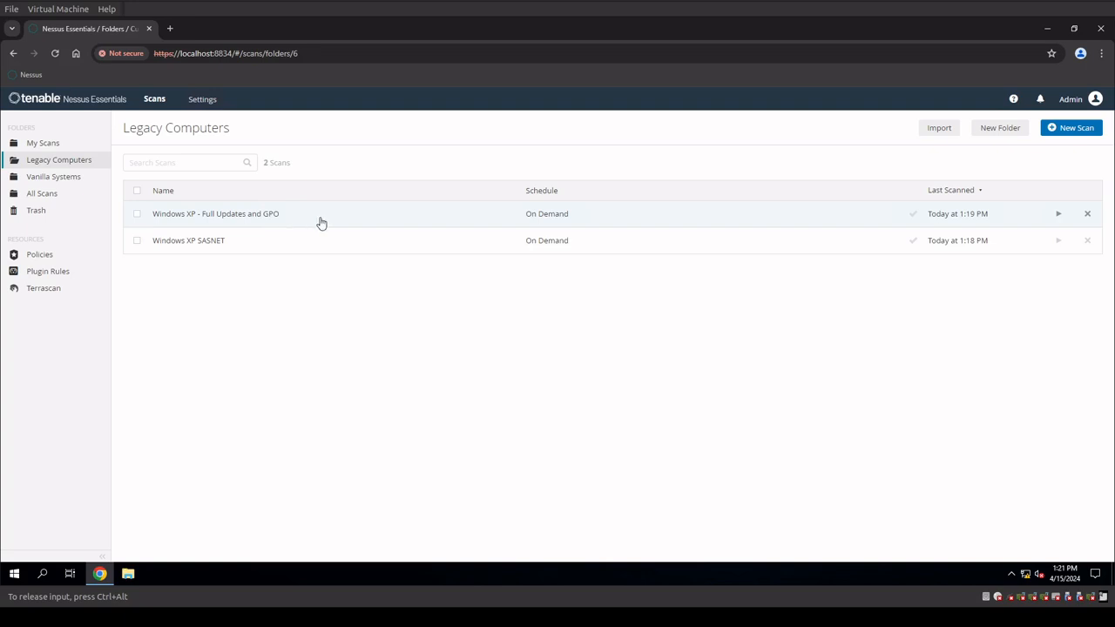
{"action": "left_click", "coordinate": [216, 212]}
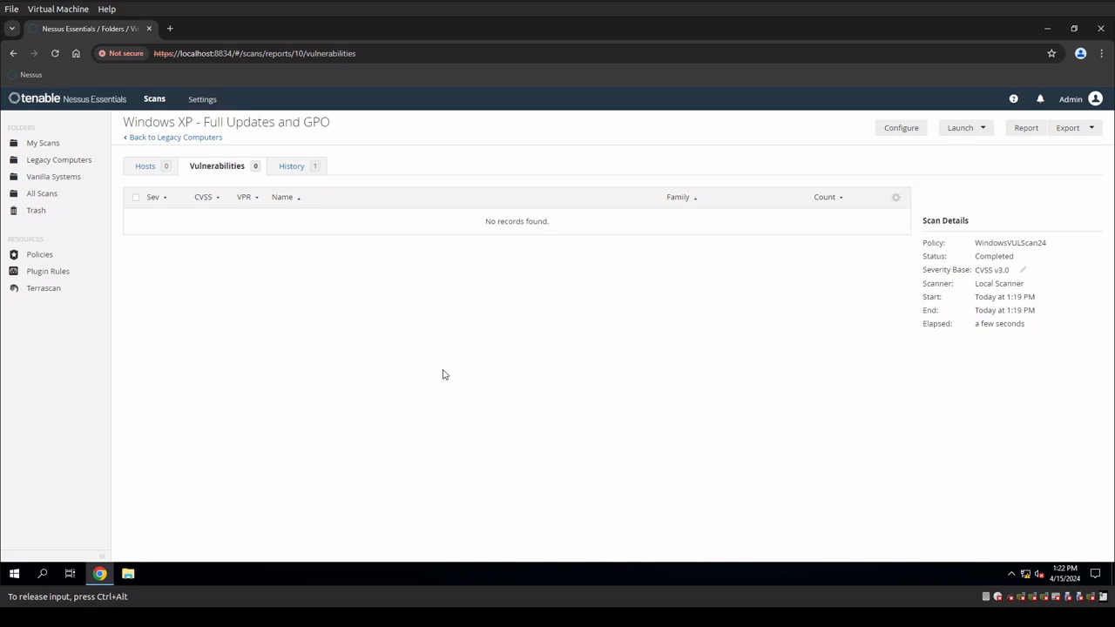
{"action": "left_click", "coordinate": [175, 136]}
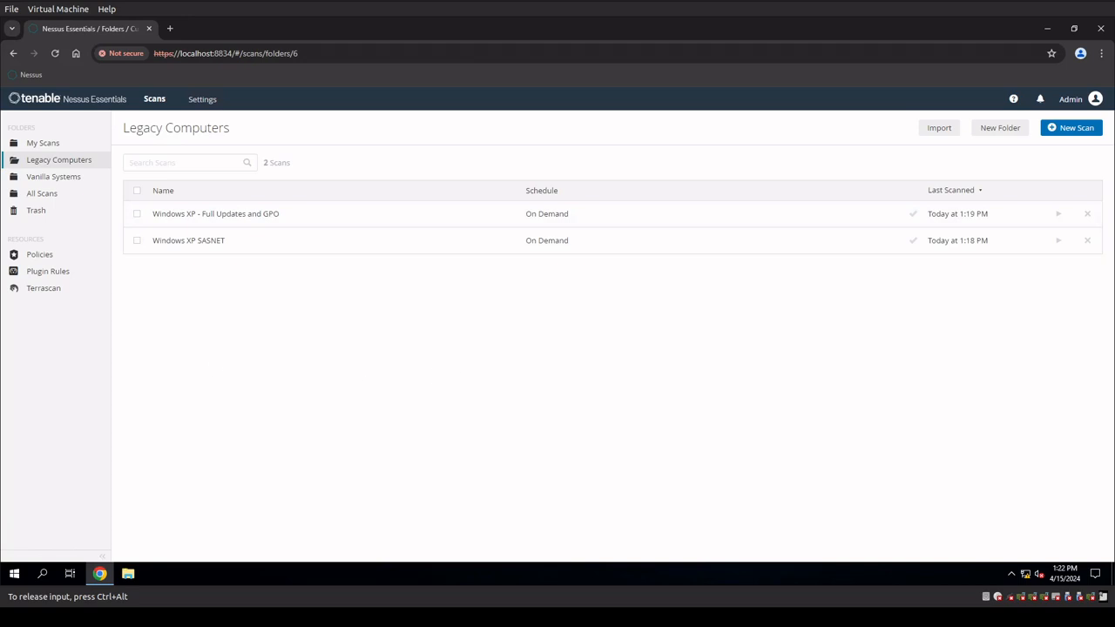
{"action": "mouse_move", "coordinate": [418, 414]}
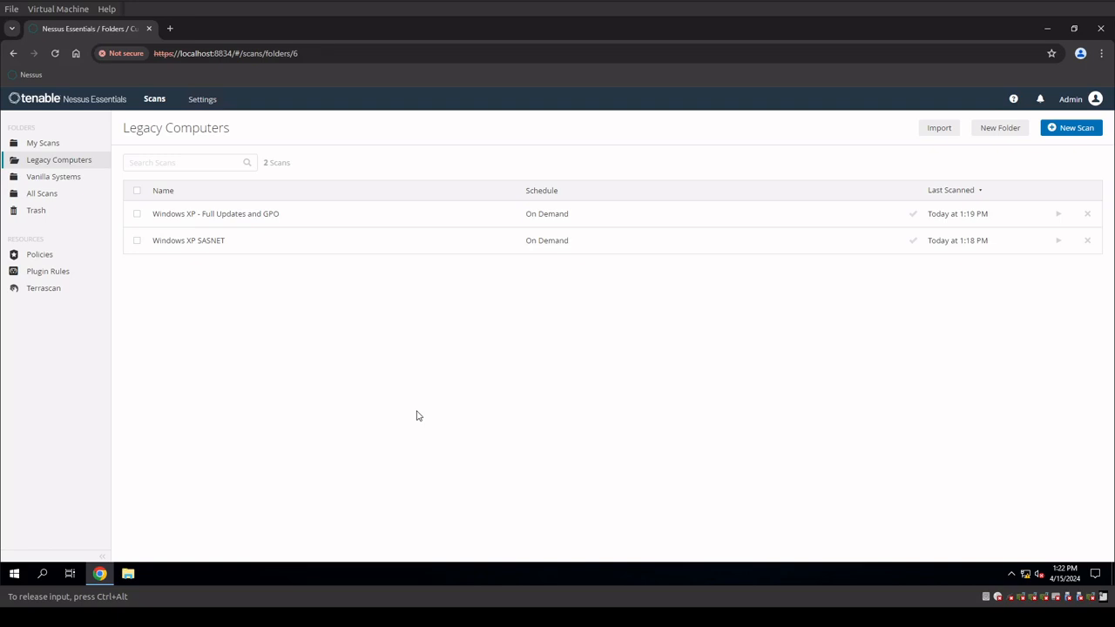
{"action": "mouse_move", "coordinate": [328, 243]}
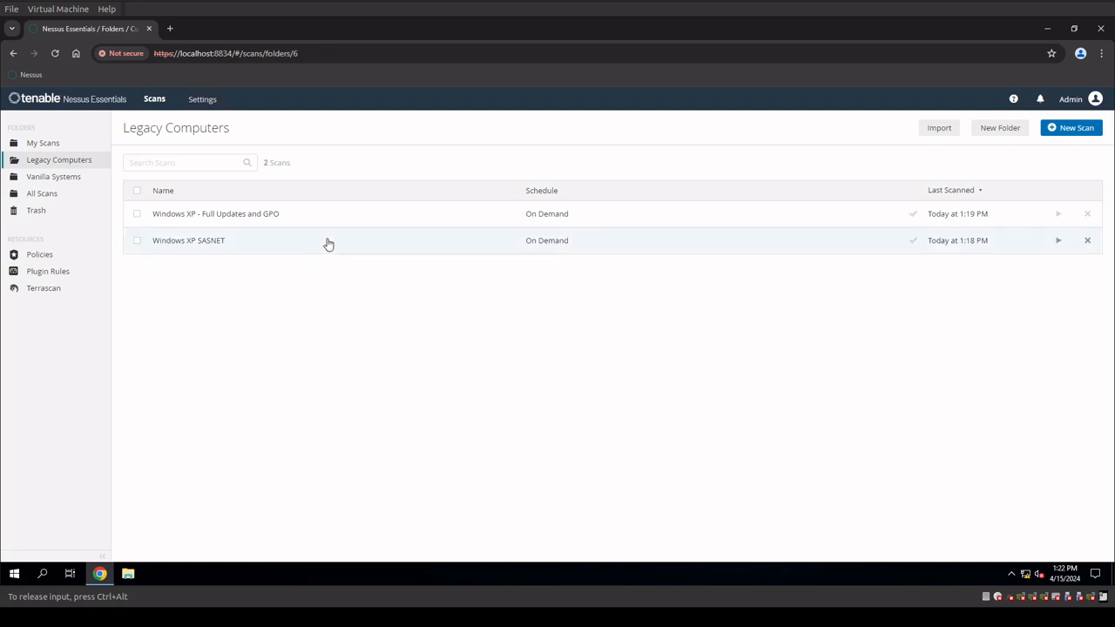
- Open the Windows XP SASNET scan's completed report for host 192.168.242.219
{"action": "left_click", "coordinate": [188, 240]}
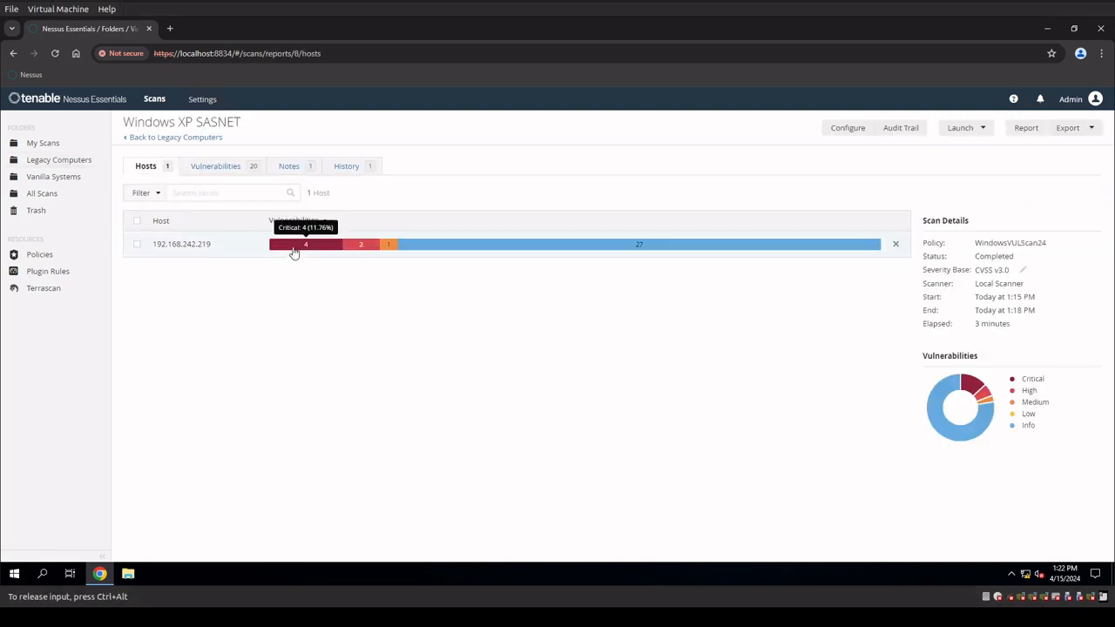
{"action": "mouse_move", "coordinate": [599, 254]}
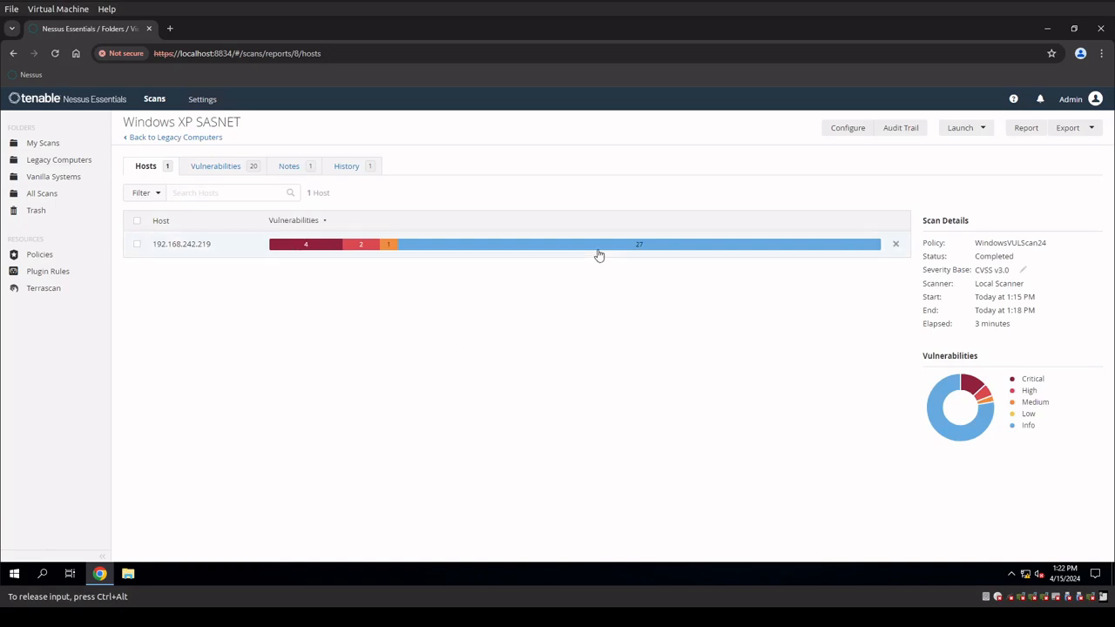
{"action": "mouse_move", "coordinate": [373, 243]}
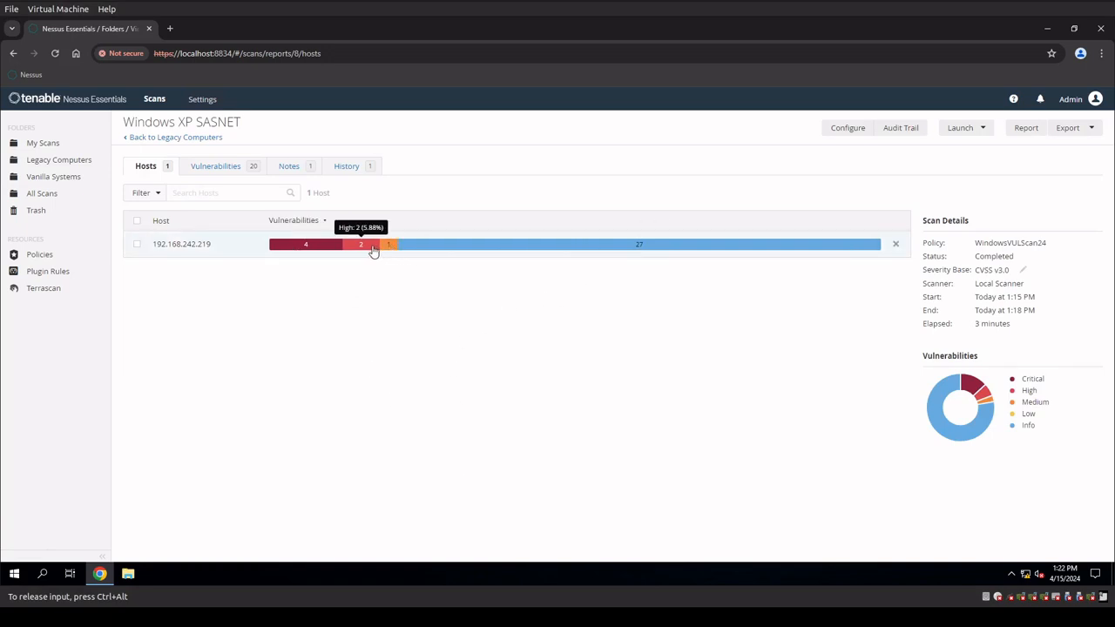
{"action": "mouse_move", "coordinate": [418, 485]}
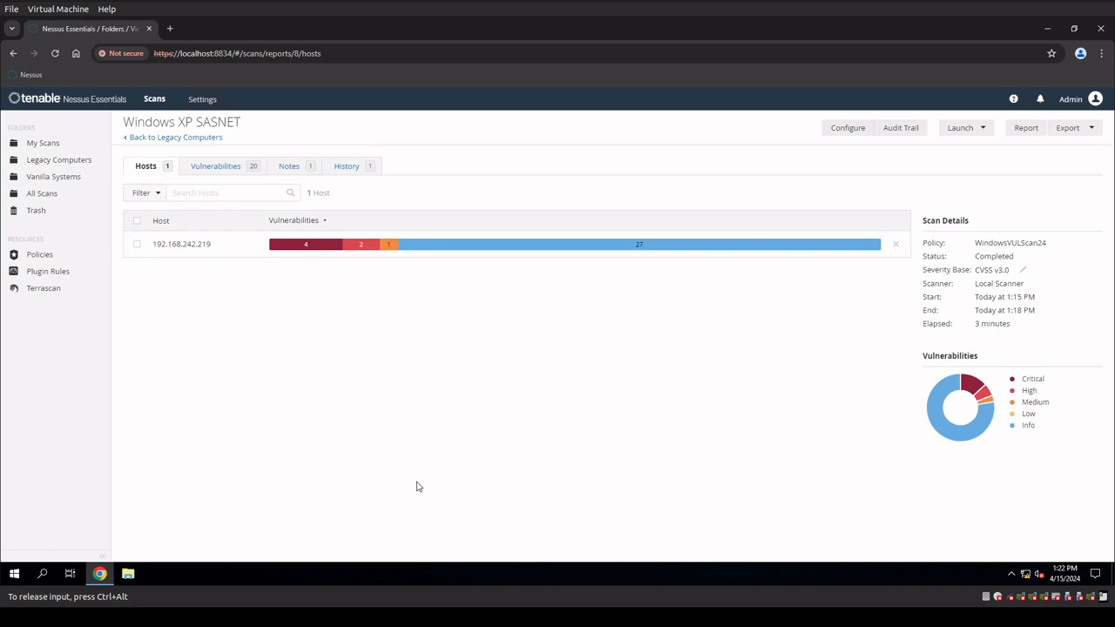
{"action": "mouse_move", "coordinate": [354, 418]}
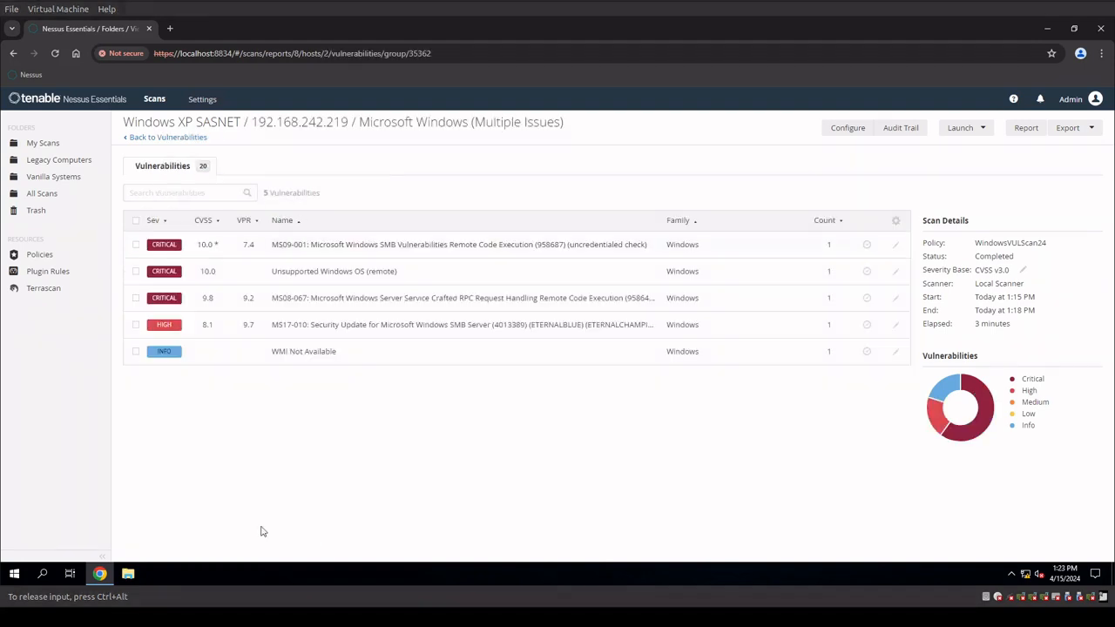
{"action": "mouse_move", "coordinate": [312, 508]}
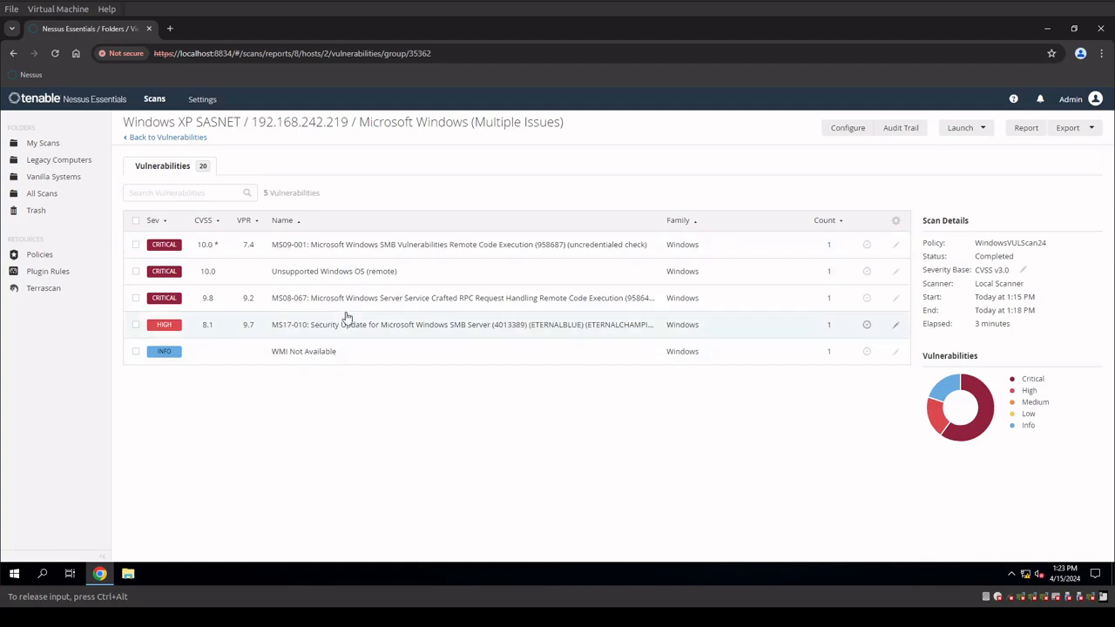
- View plugin 97833 MS17-010 EternalBlue details, highlighting the WannaCry mention and March 2017 publication date
{"action": "left_click", "coordinate": [462, 324]}
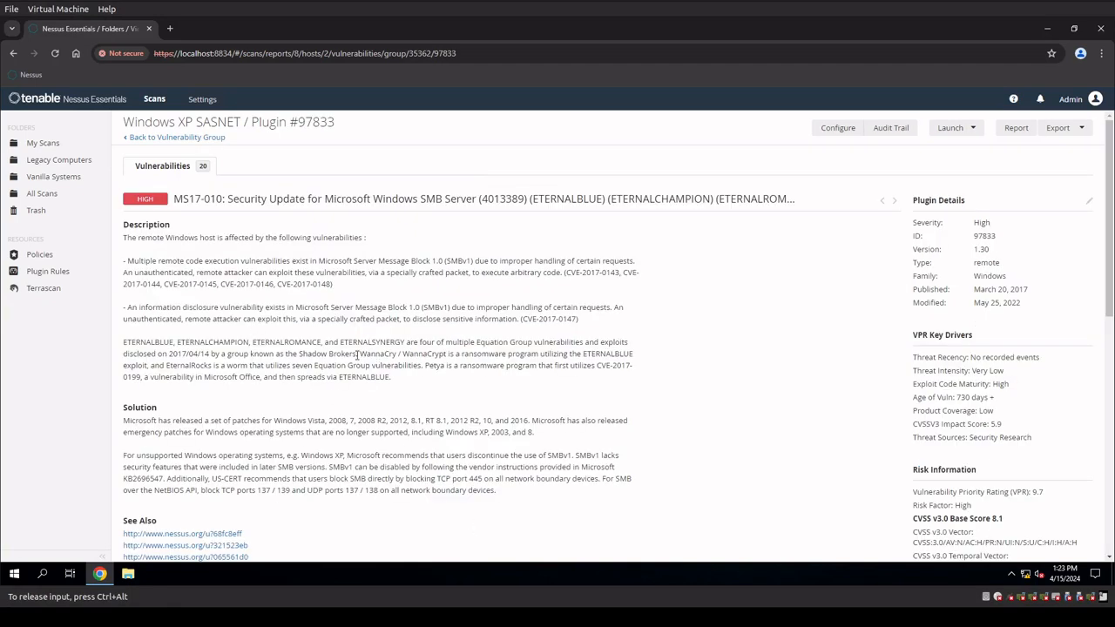
{"action": "double_click", "coordinate": [378, 353]}
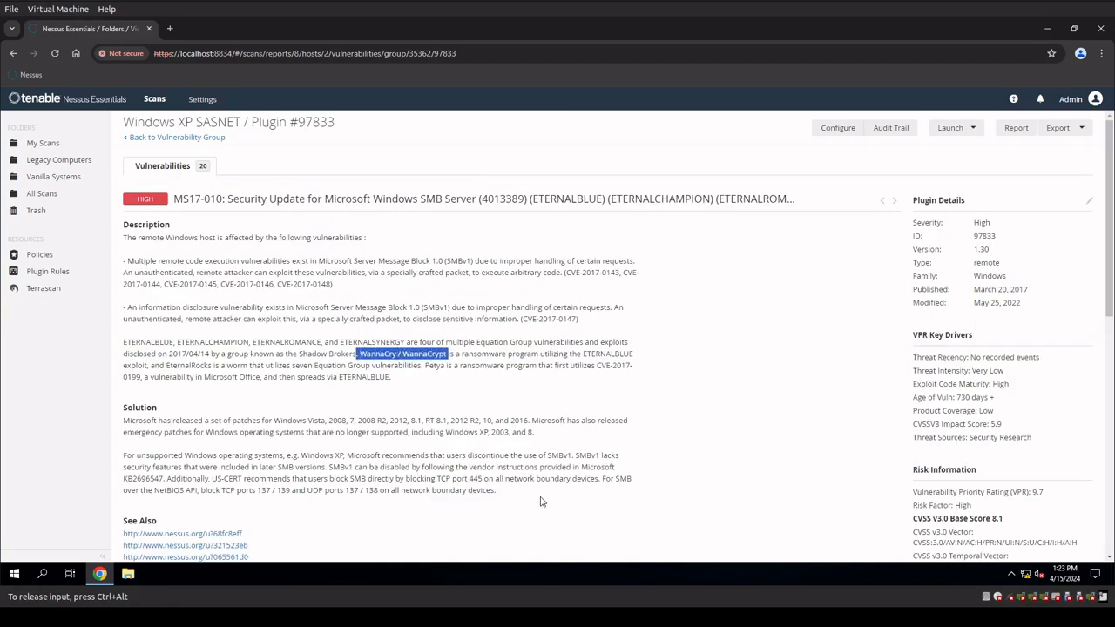
{"action": "mouse_move", "coordinate": [770, 415]}
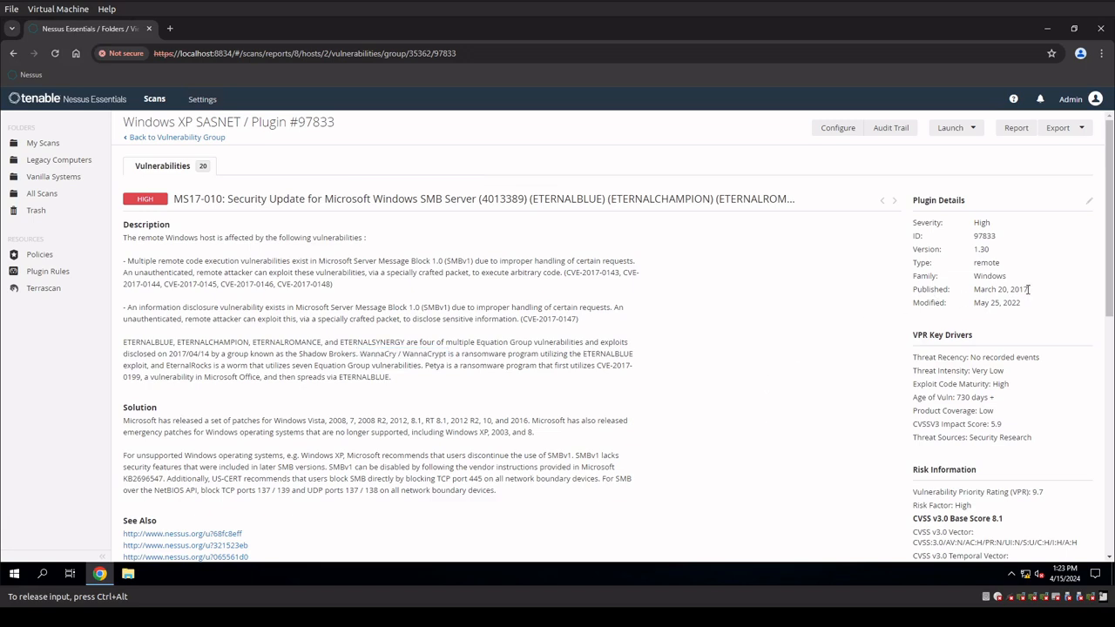
{"action": "double_click", "coordinate": [999, 289]}
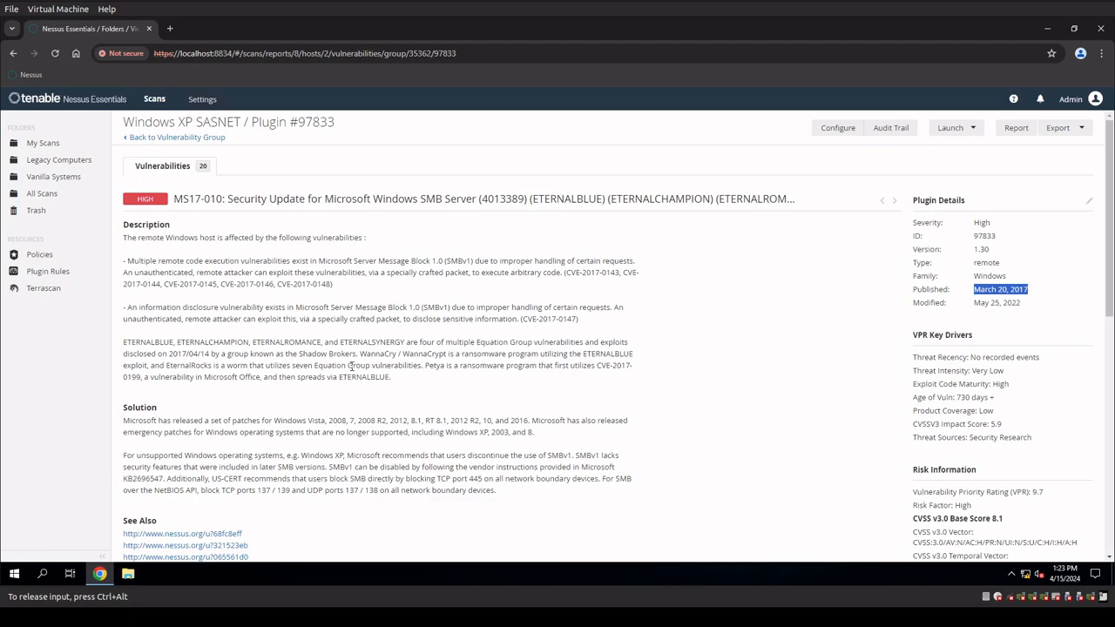
{"action": "mouse_move", "coordinate": [449, 346]}
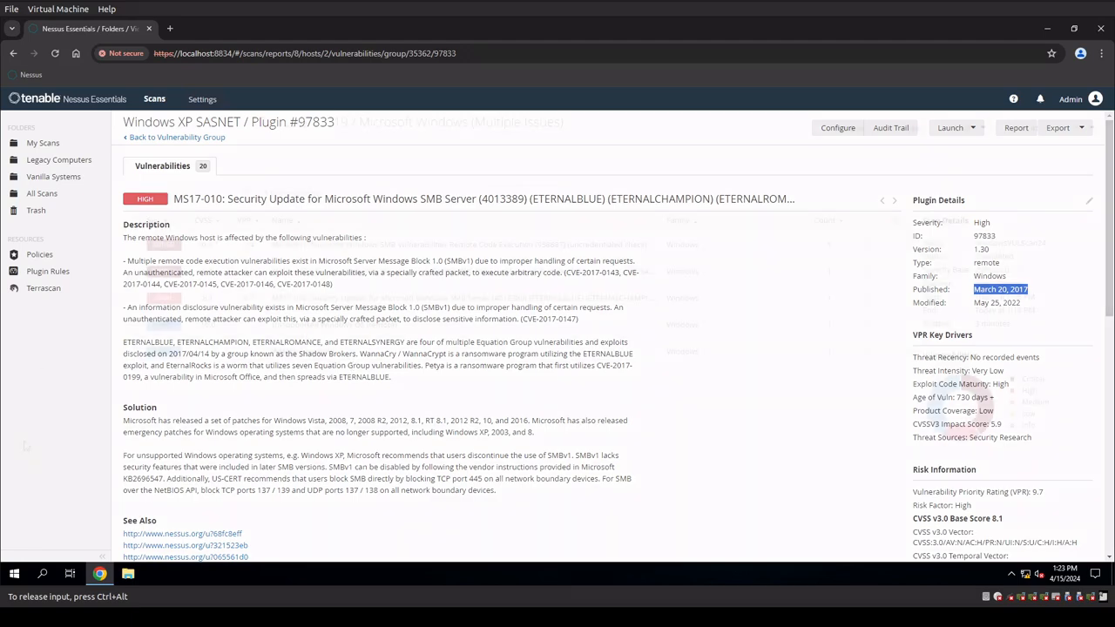
- Step back through the Microsoft Windows group to the host's full list of 20 vulnerabilities
{"action": "left_click", "coordinate": [178, 136]}
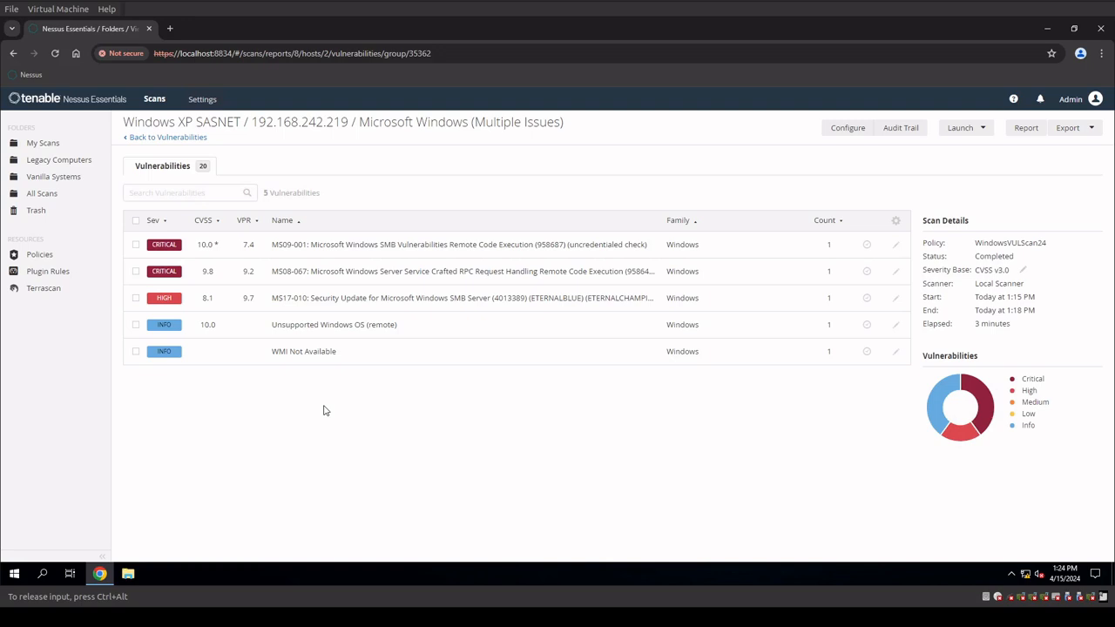
{"action": "mouse_move", "coordinate": [387, 449]}
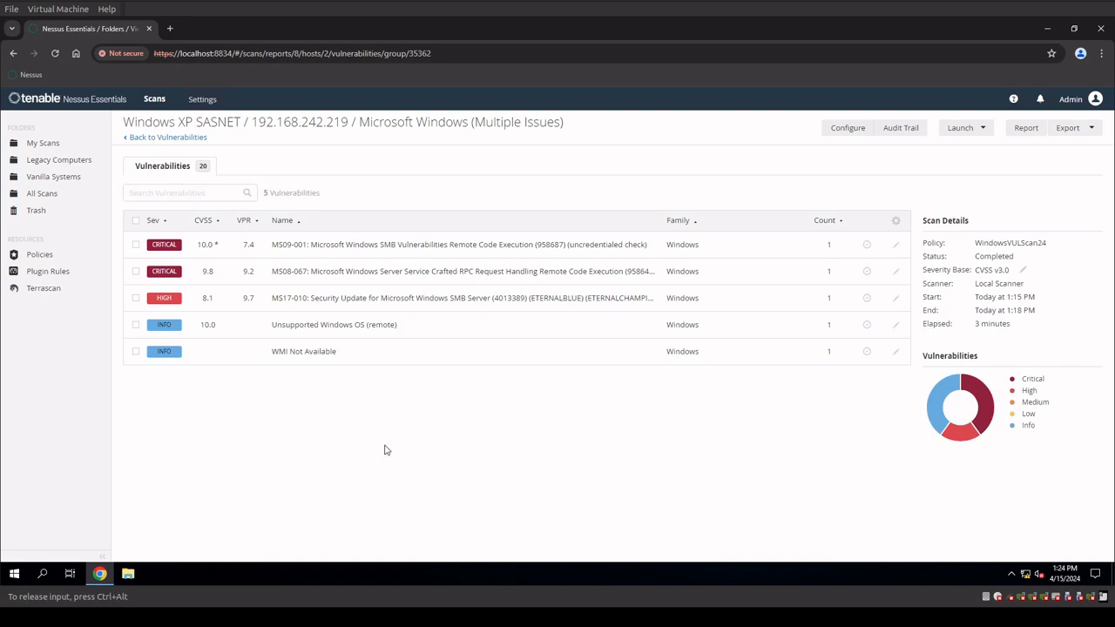
{"action": "mouse_move", "coordinate": [425, 470]}
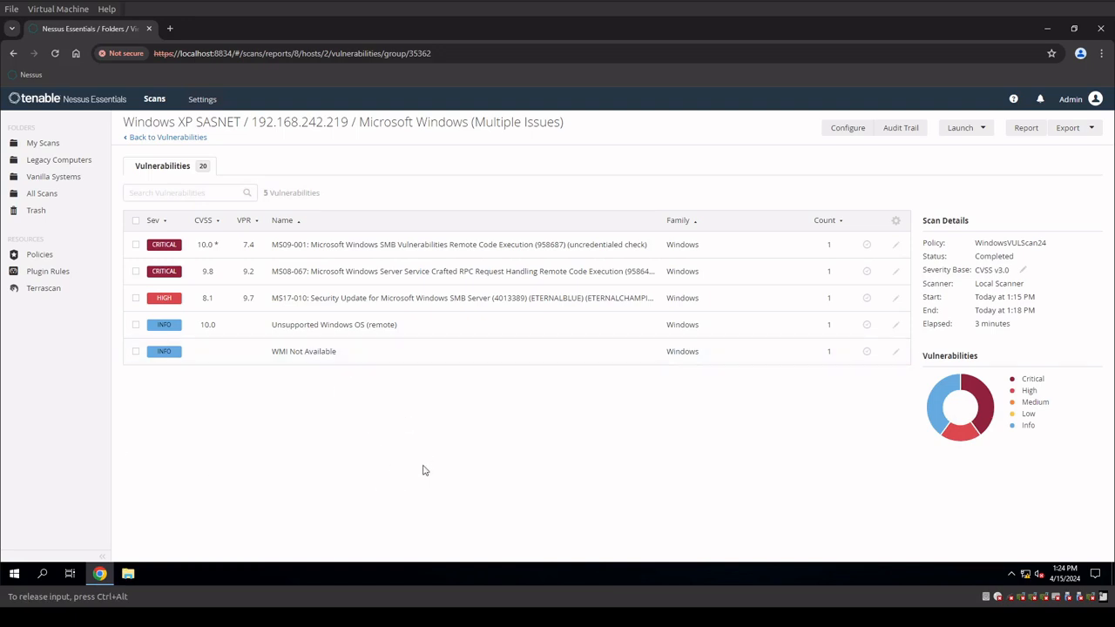
{"action": "mouse_move", "coordinate": [167, 136]}
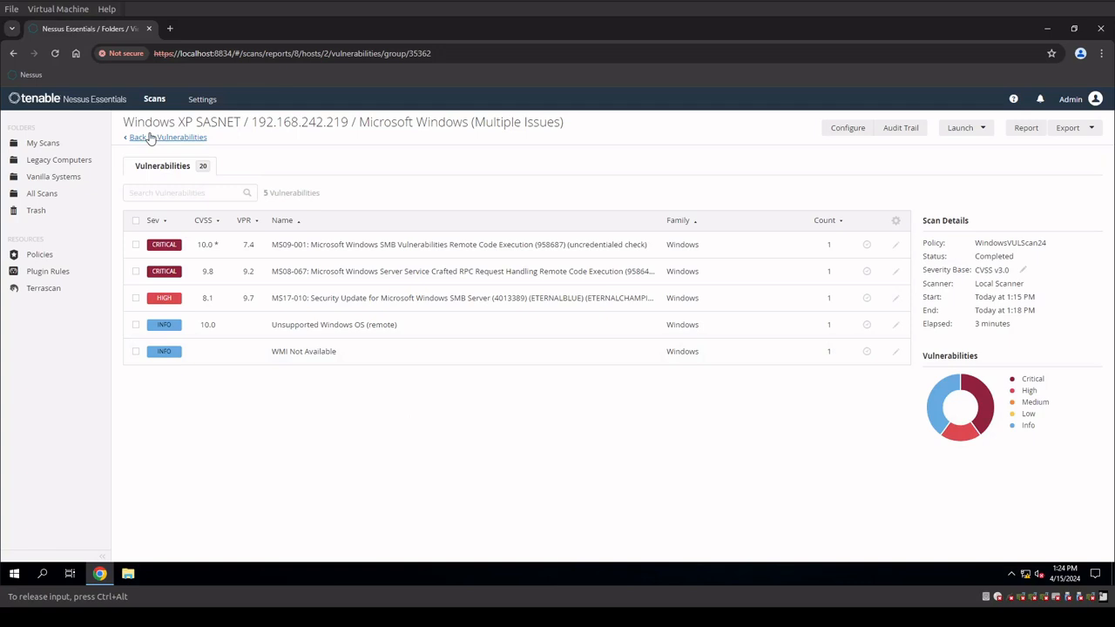
{"action": "left_click", "coordinate": [181, 136]}
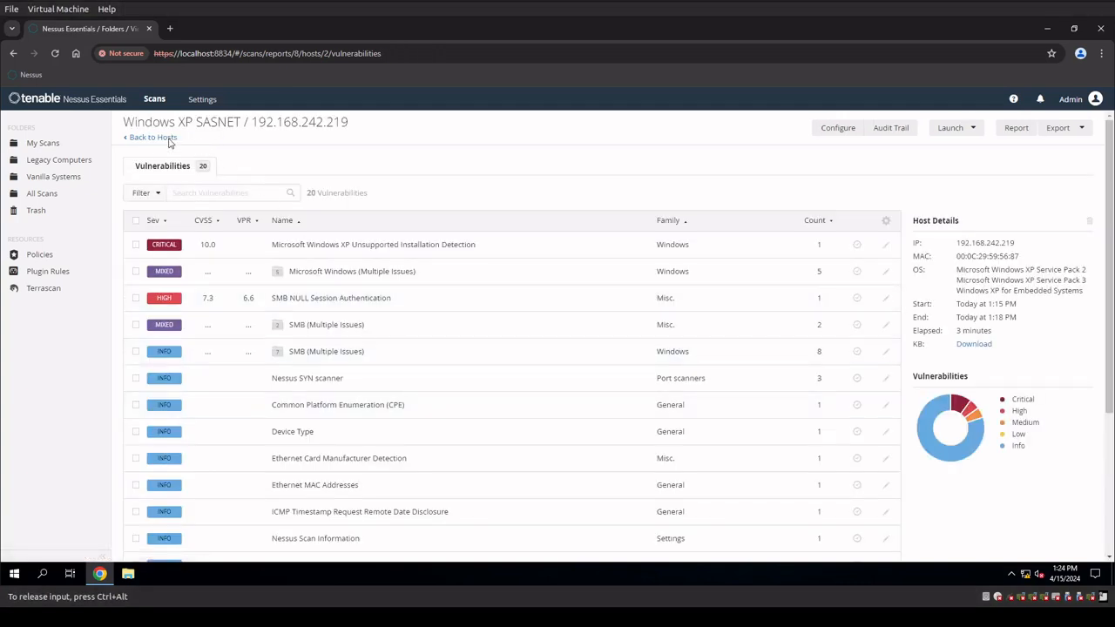
- Show the Windows XP - Full Updates and GPO scan's Vulnerabilities tab with no records found
{"action": "left_click", "coordinate": [150, 138]}
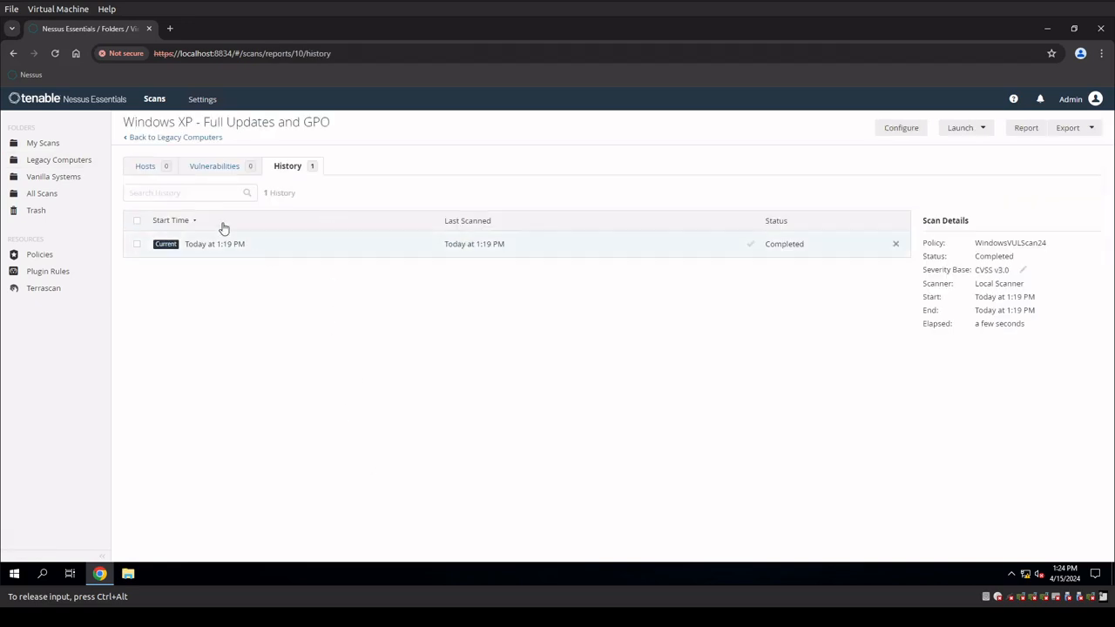
{"action": "left_click", "coordinate": [214, 165]}
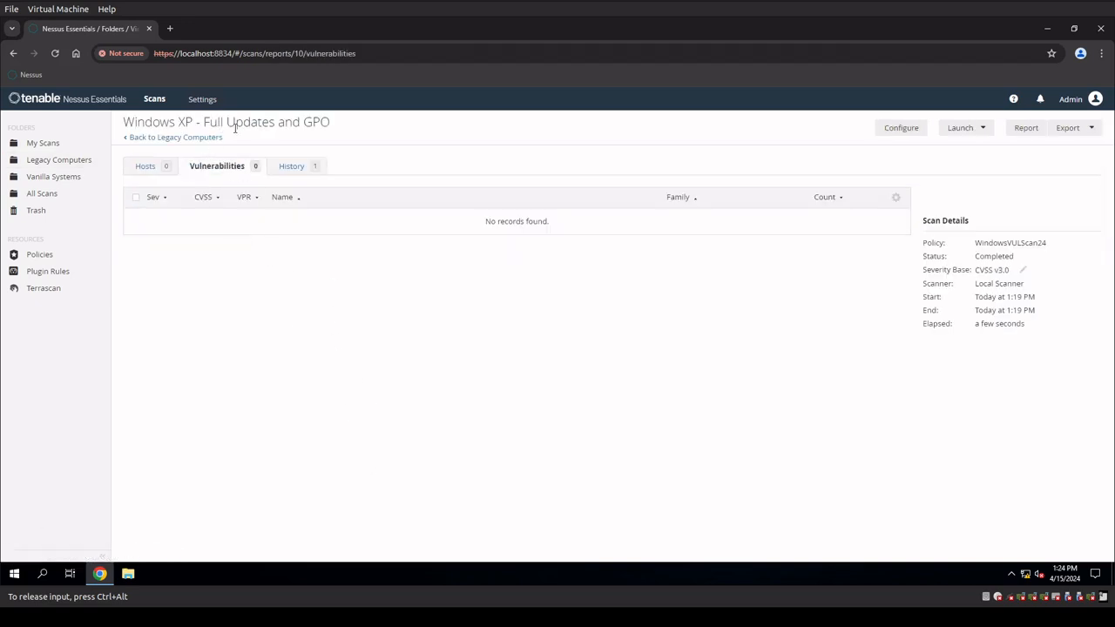
{"action": "mouse_move", "coordinate": [415, 411]}
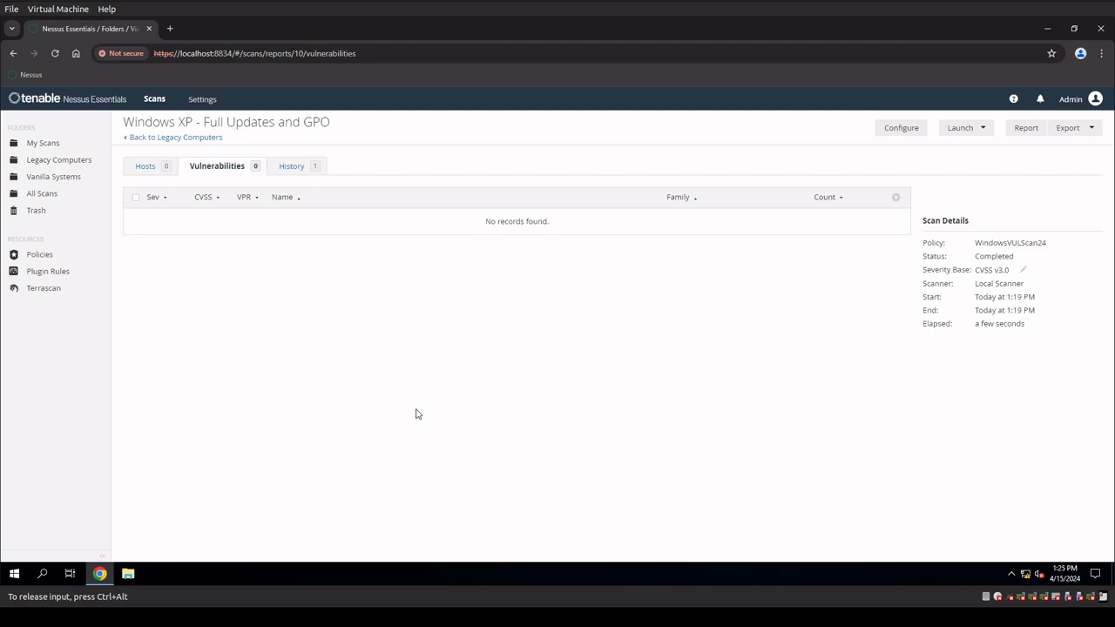
{"action": "mouse_move", "coordinate": [366, 399]}
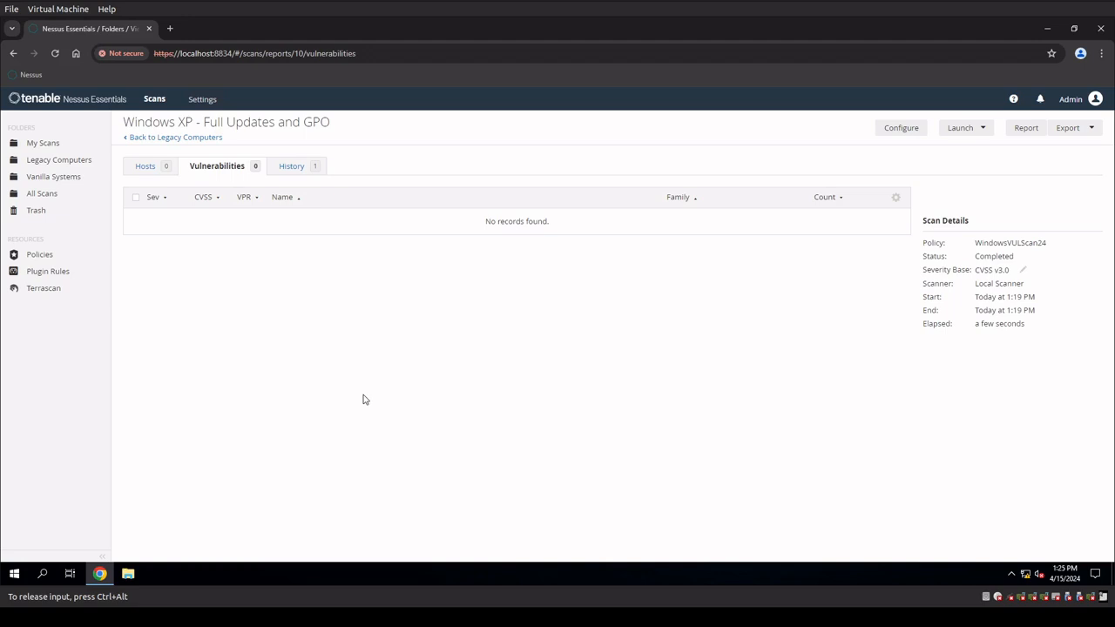
{"action": "mouse_move", "coordinate": [207, 299]}
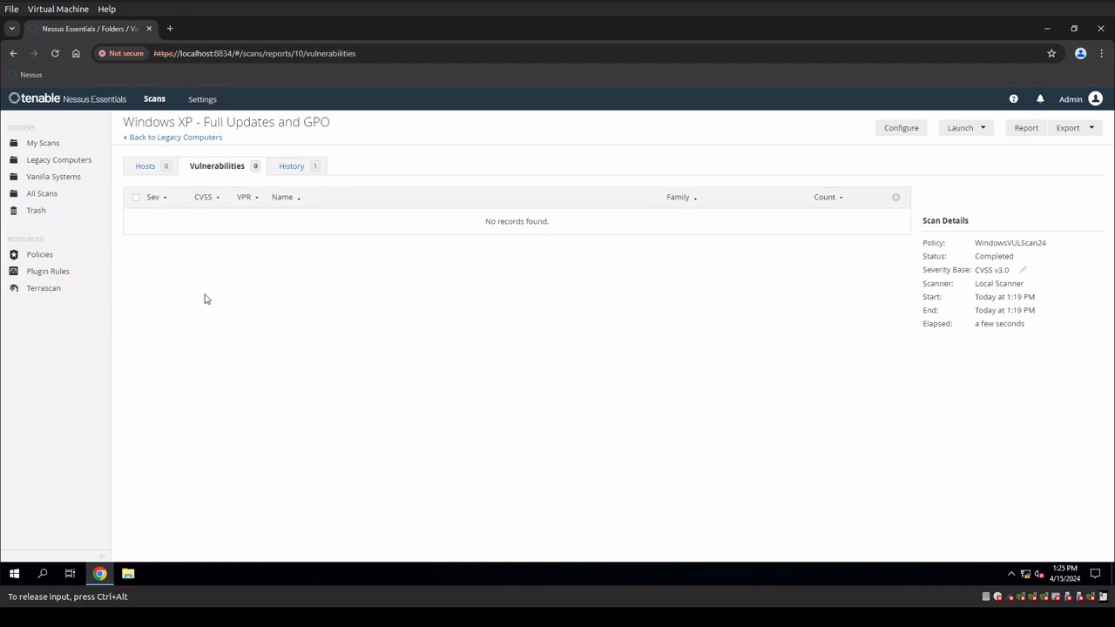
{"action": "mouse_move", "coordinate": [376, 366]}
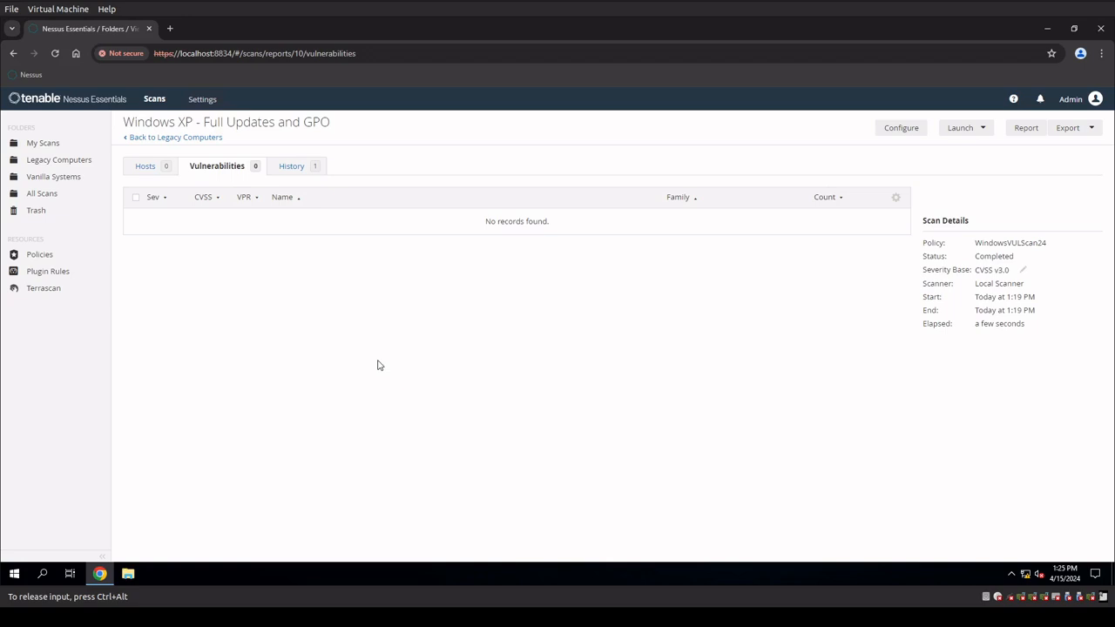
{"action": "mouse_move", "coordinate": [383, 392]}
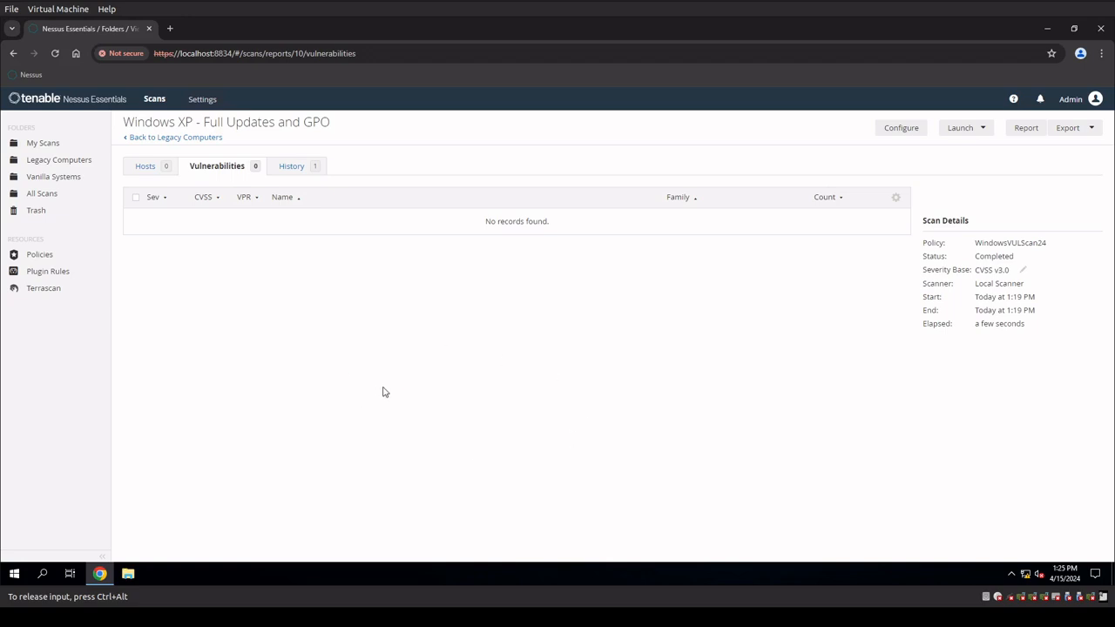